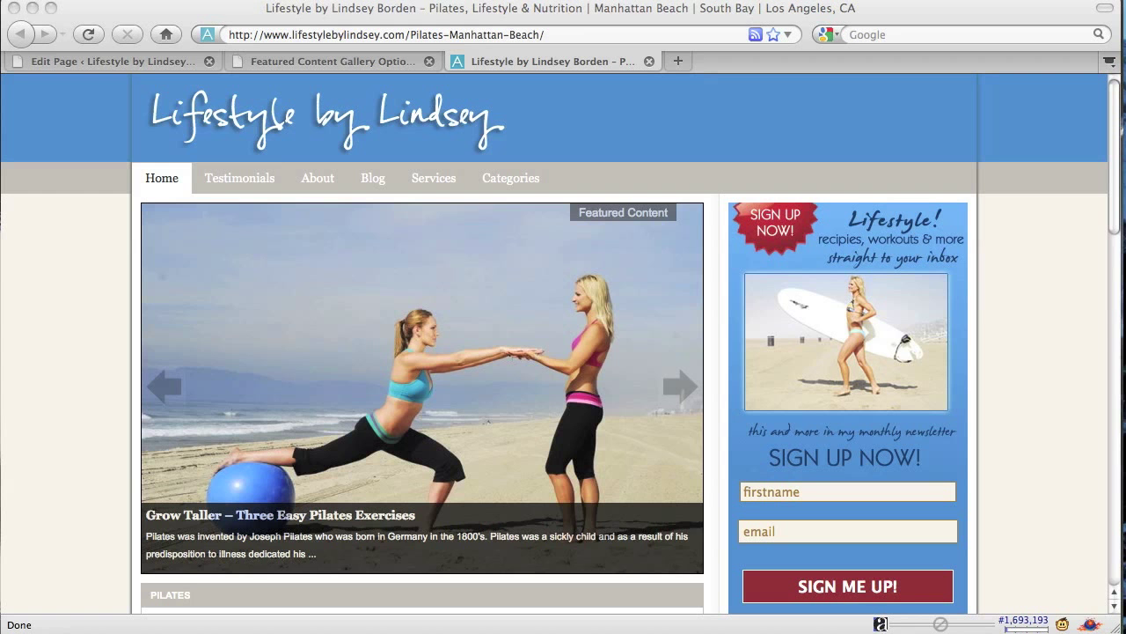
- Return to the Featured Content Gallery options tab and review its settings
click(679, 385)
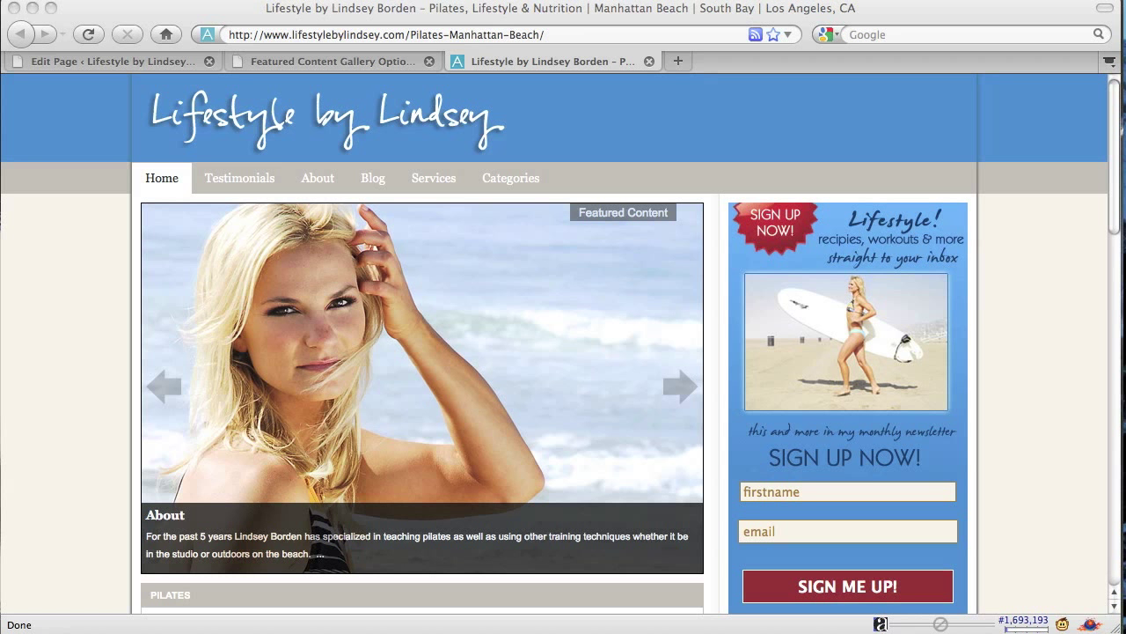
click(679, 386)
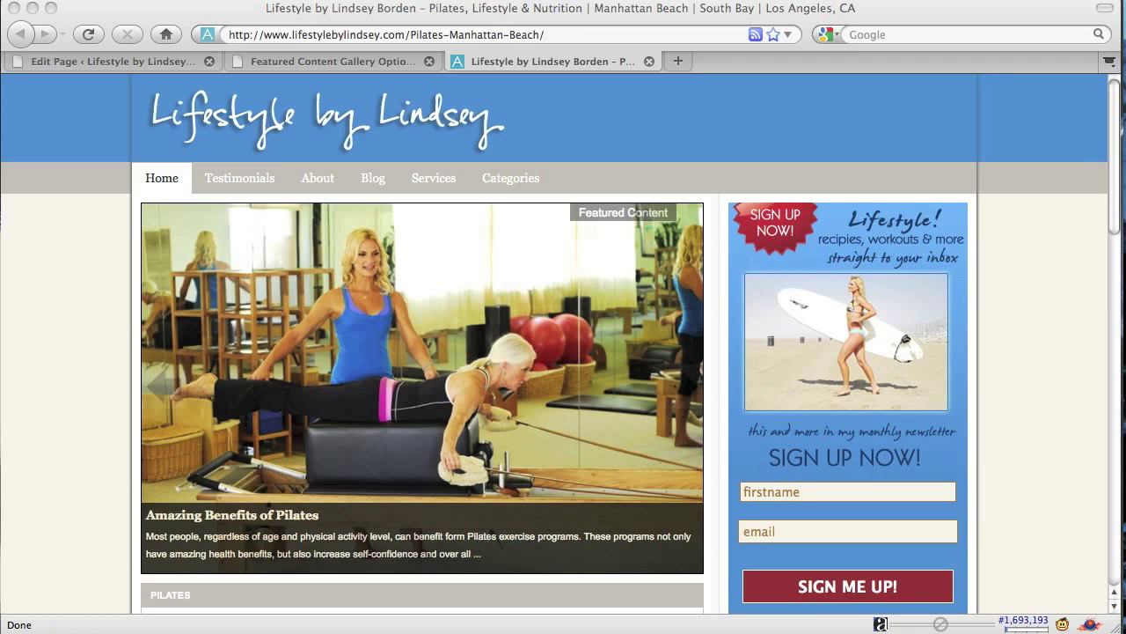
mouse_move(264, 61)
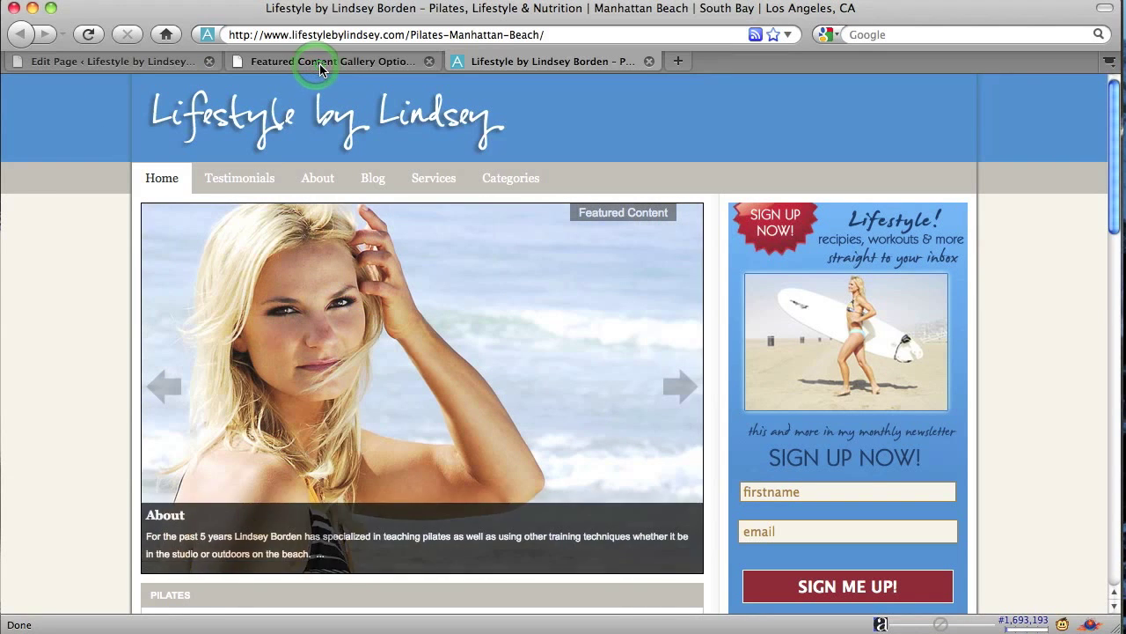
click(326, 59)
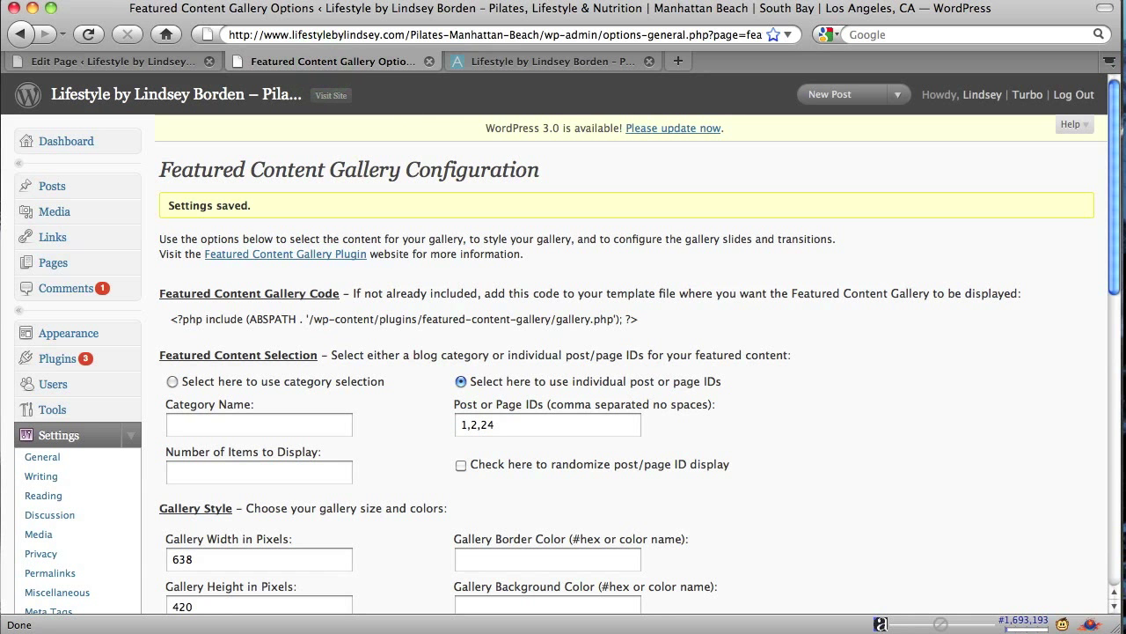
scroll(down, 3)
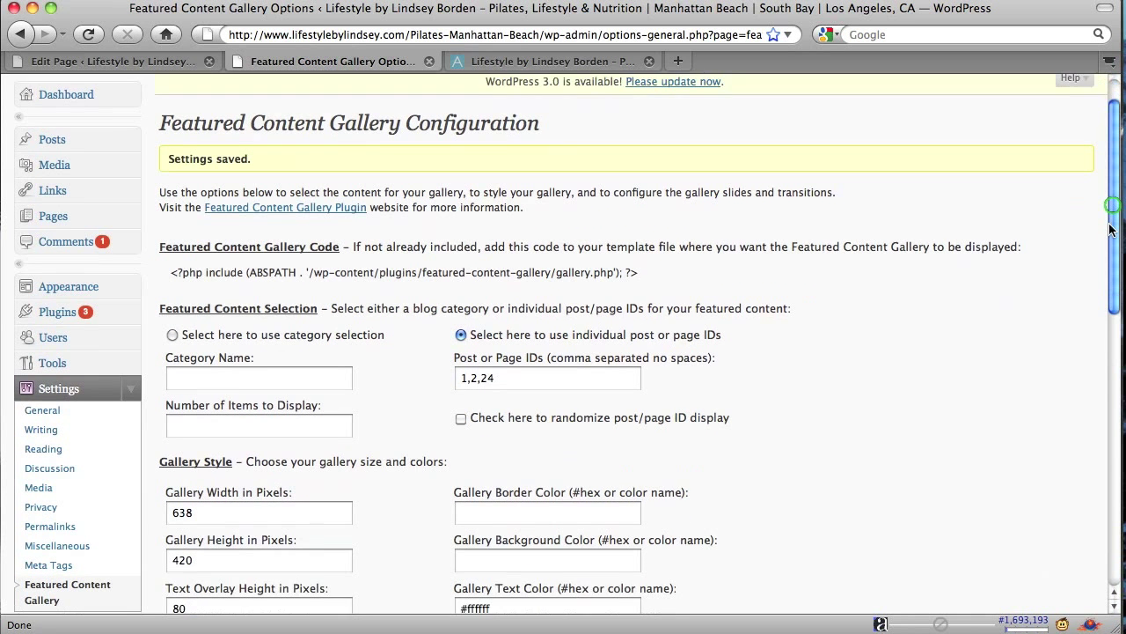
scroll(down, 3)
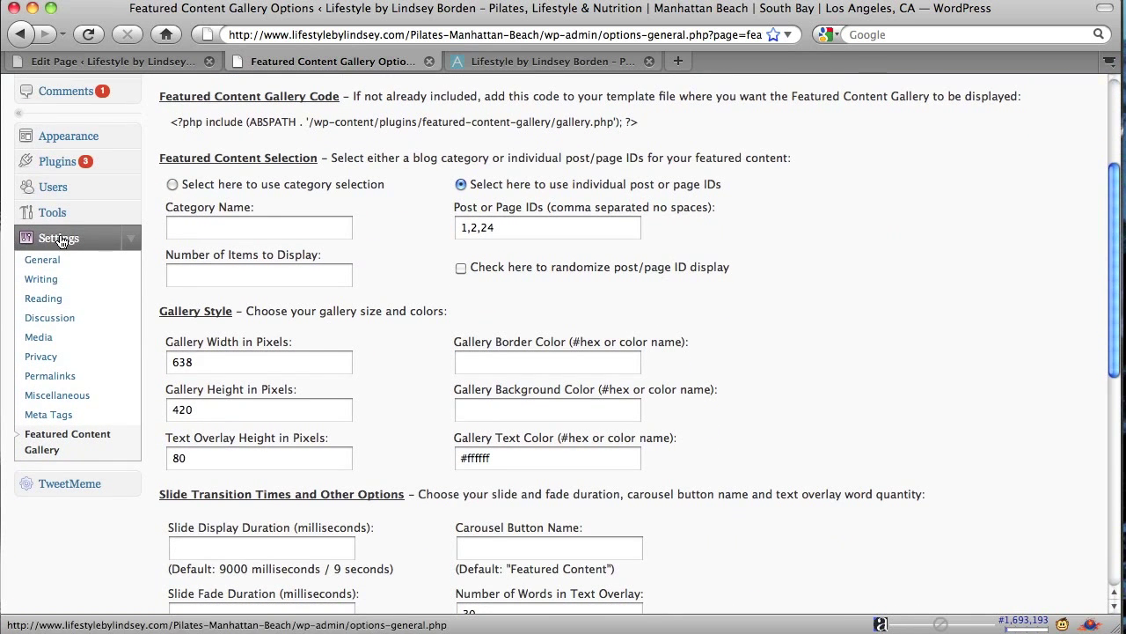
- Visit Settings > General, then come back to the Featured Content Gallery settings page
click(42, 258)
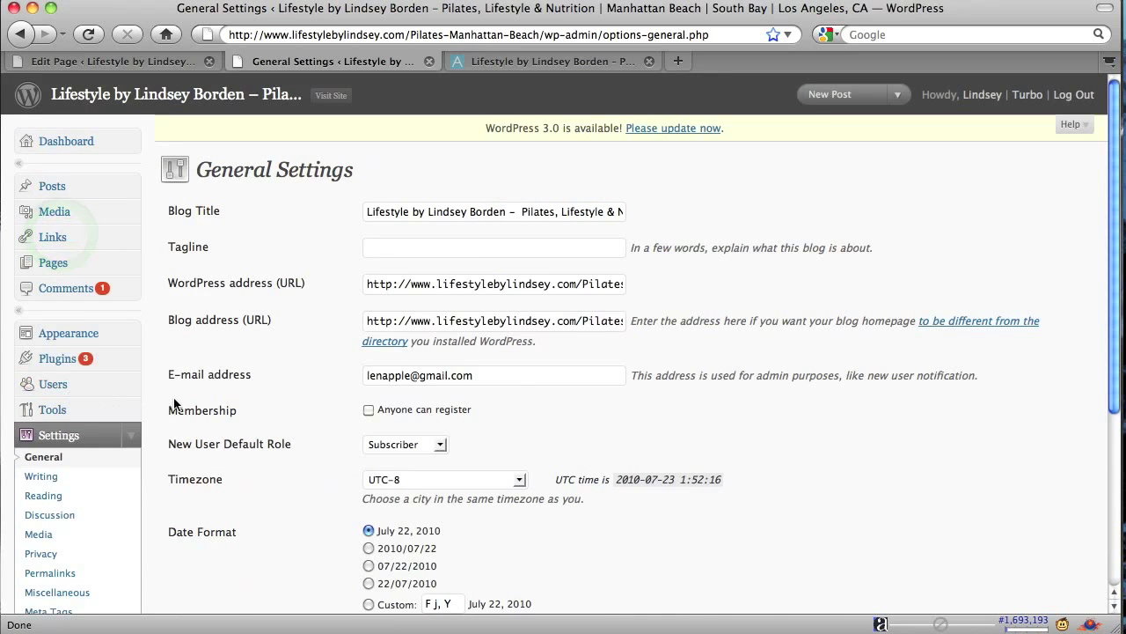
scroll(down, 3)
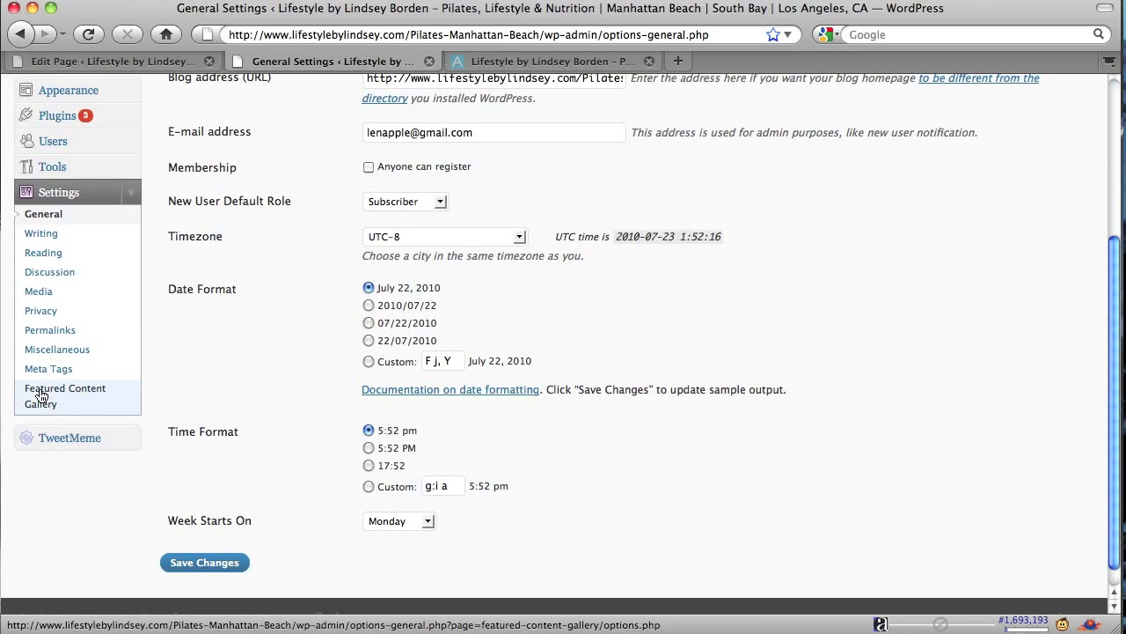
click(64, 396)
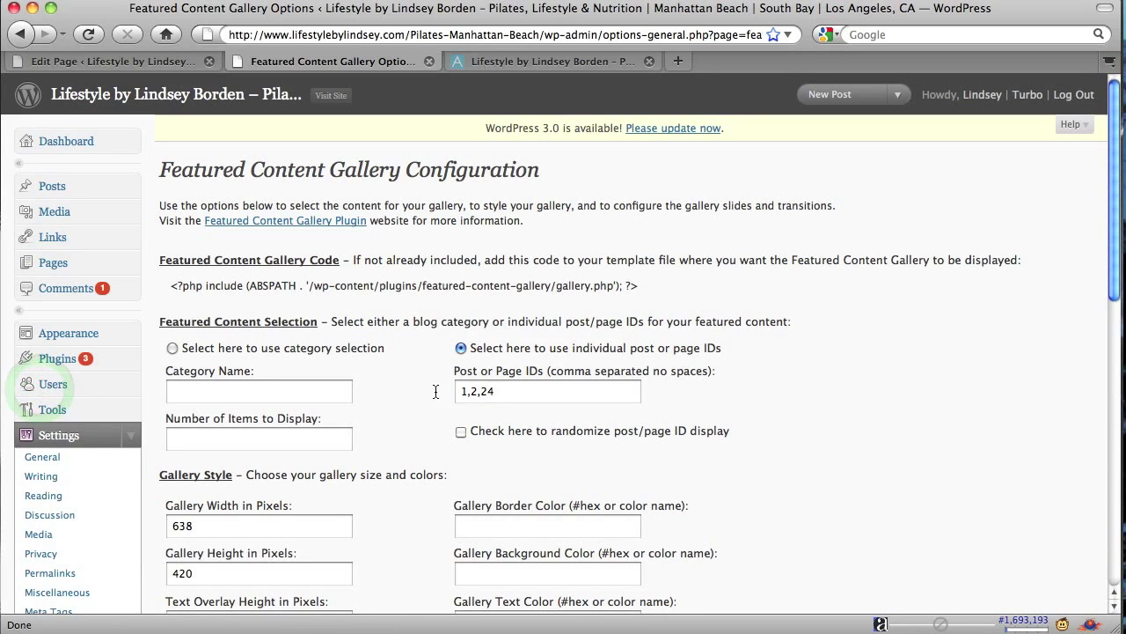
scroll(down, 3)
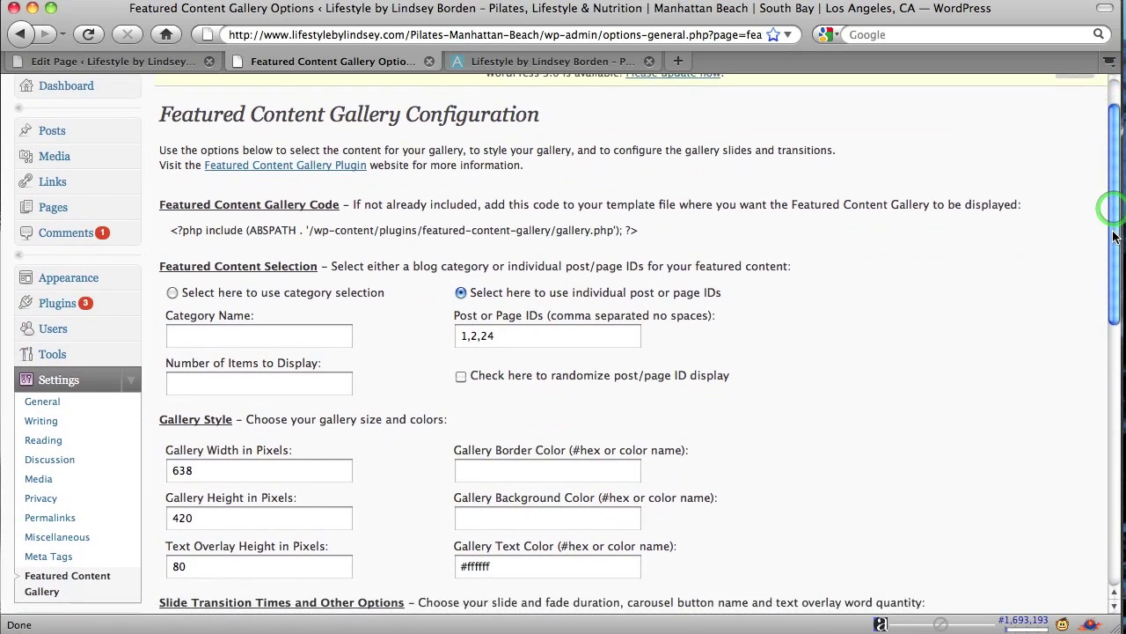
scroll(down, 3)
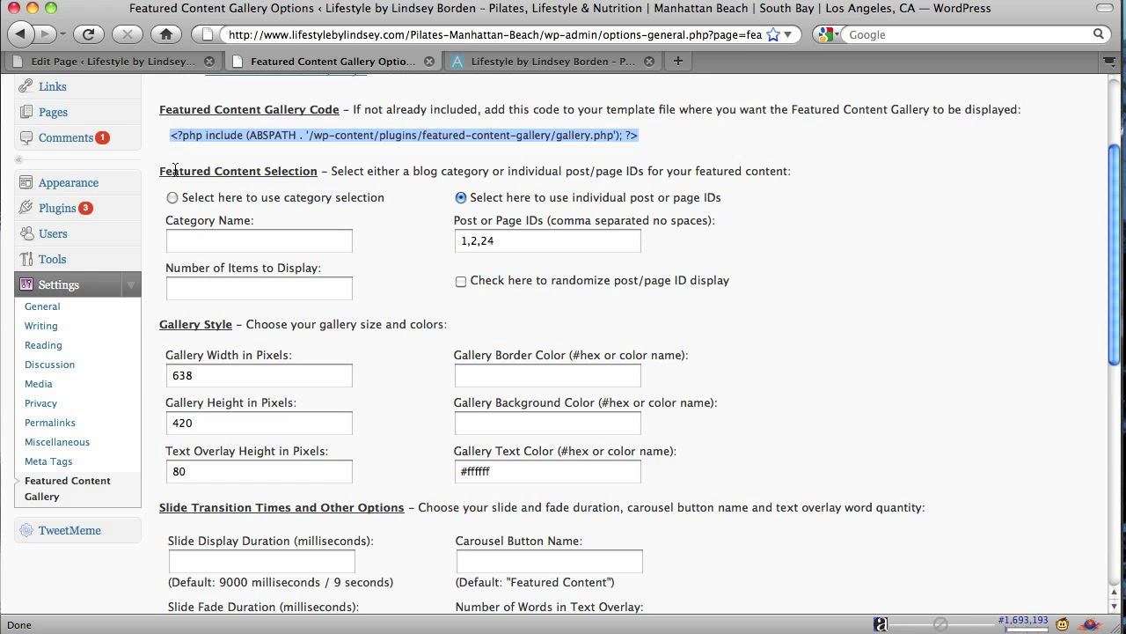
mouse_move(236, 218)
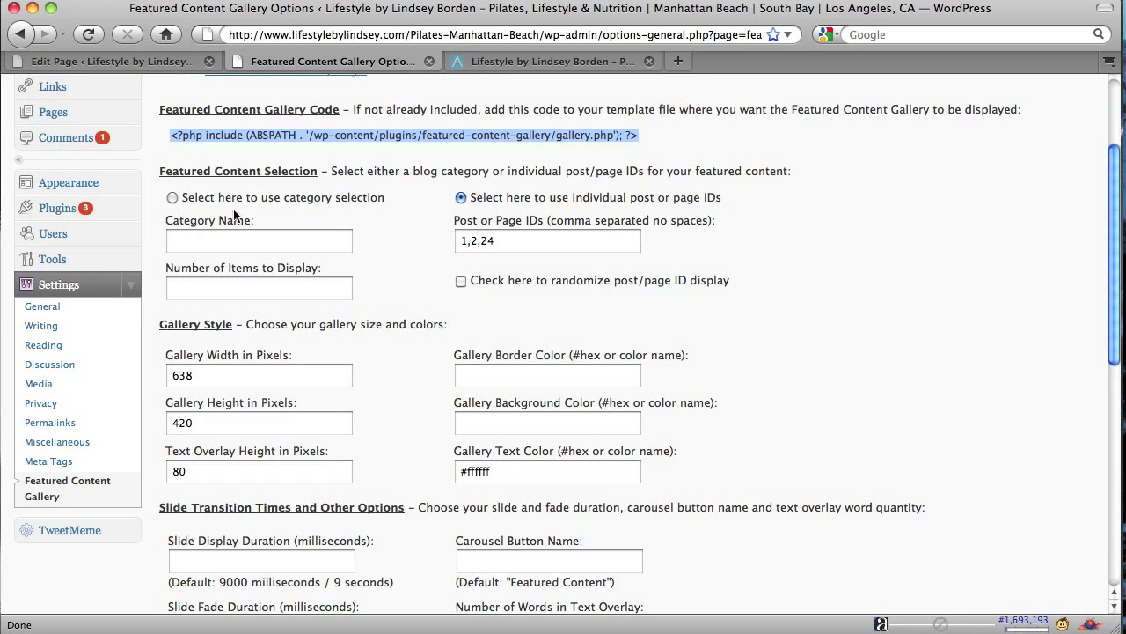
click(172, 197)
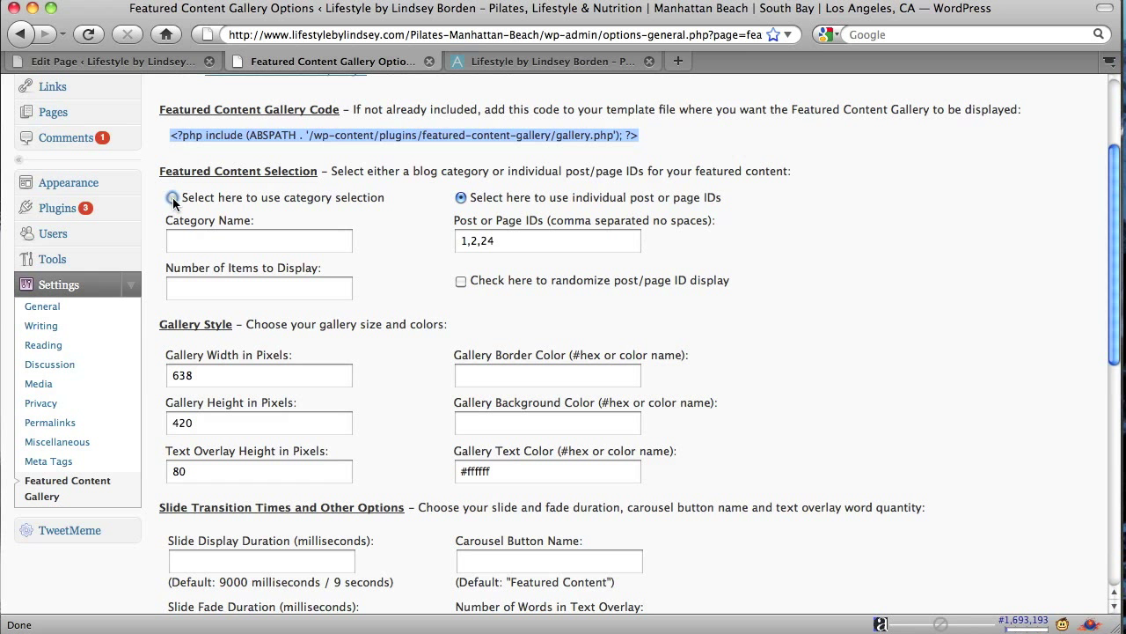
click(172, 197)
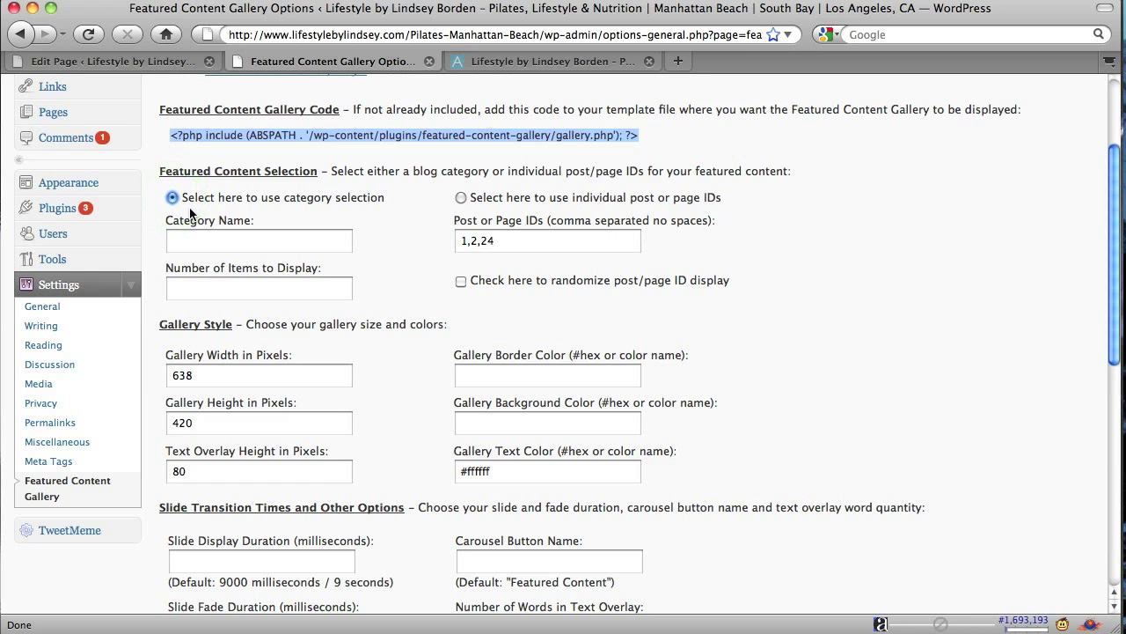
mouse_move(235, 214)
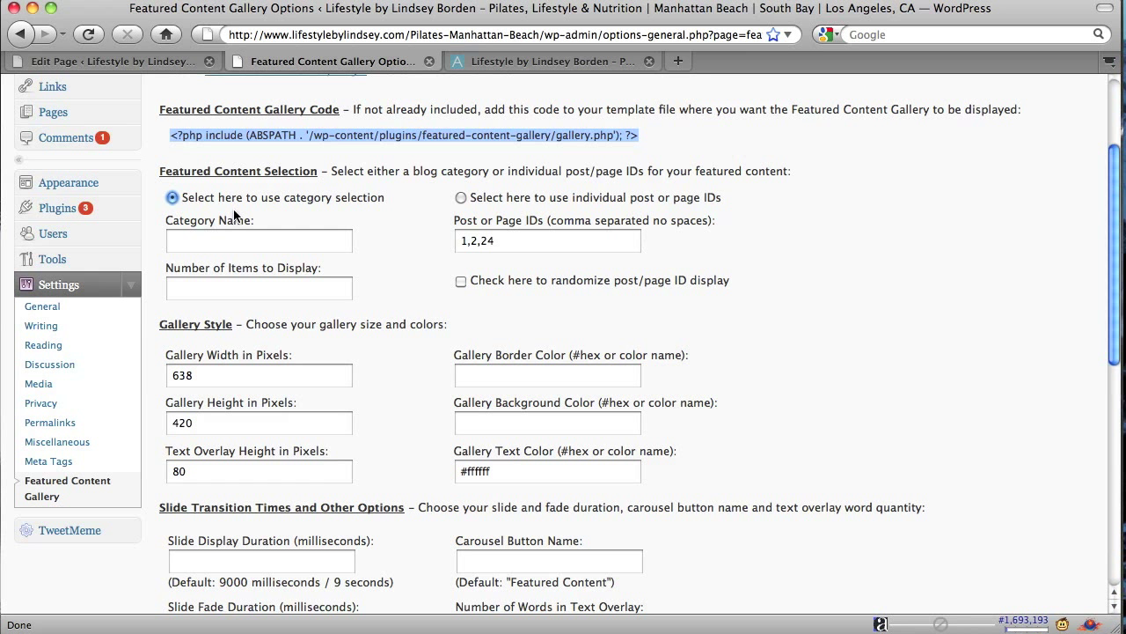
click(259, 288)
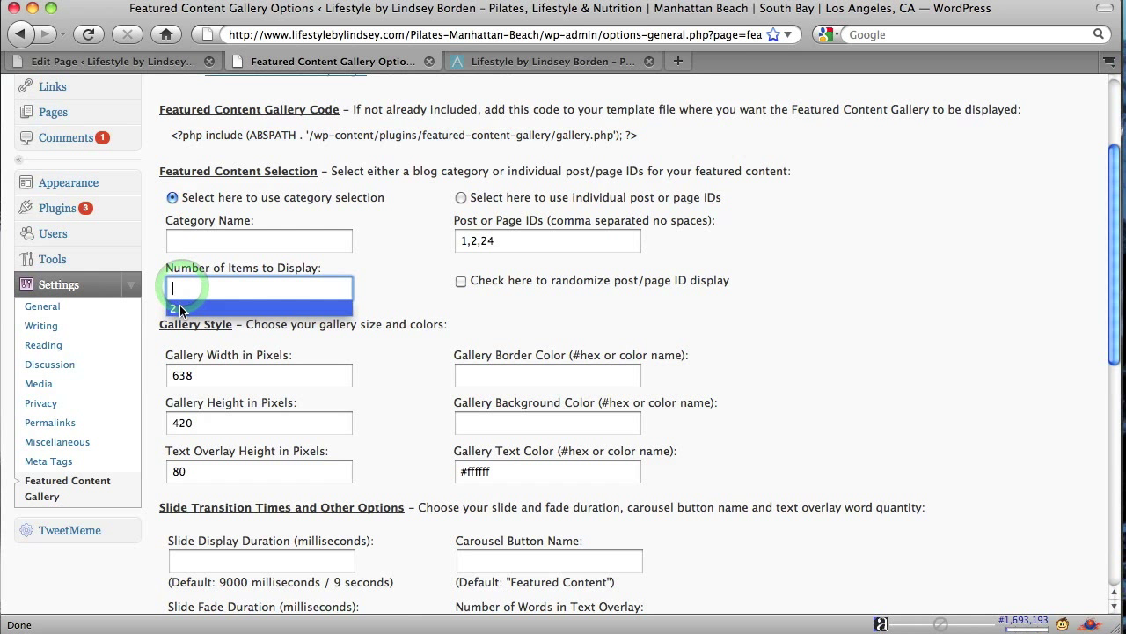
text(2)
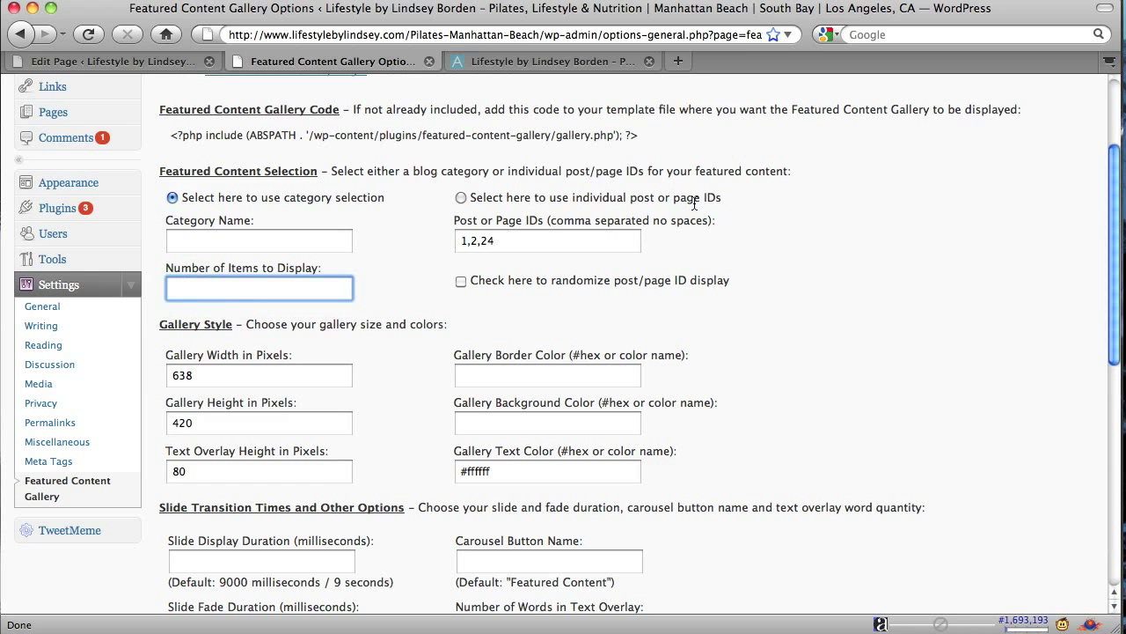
click(461, 197)
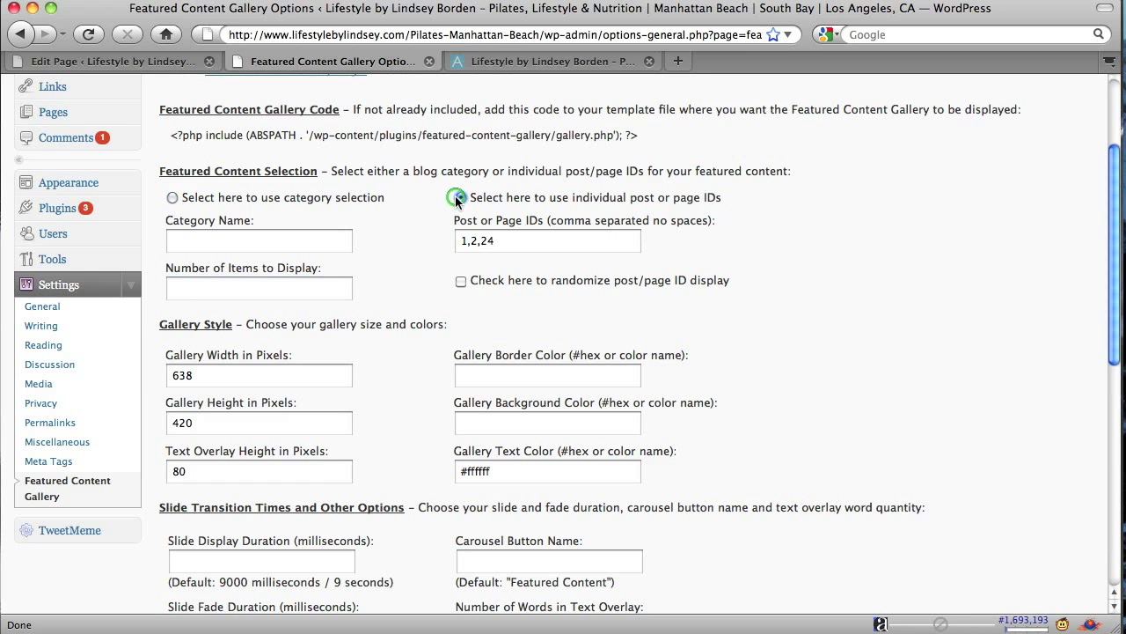
- Use individual post/page IDs 1,2,24 for the gallery and leave randomized ordering off
click(462, 197)
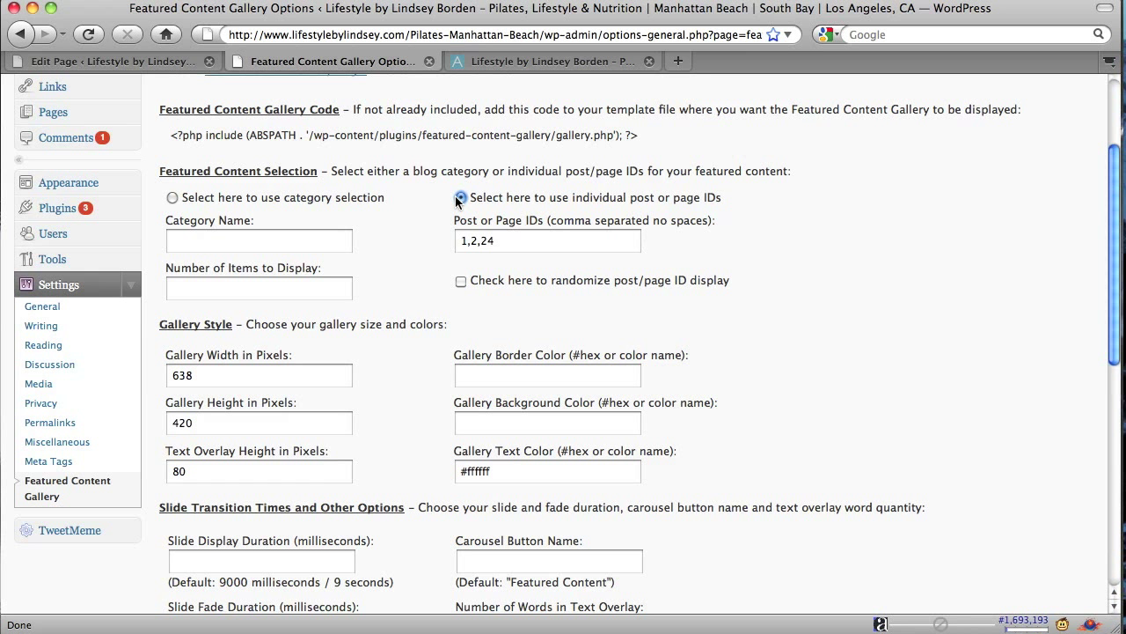
click(461, 198)
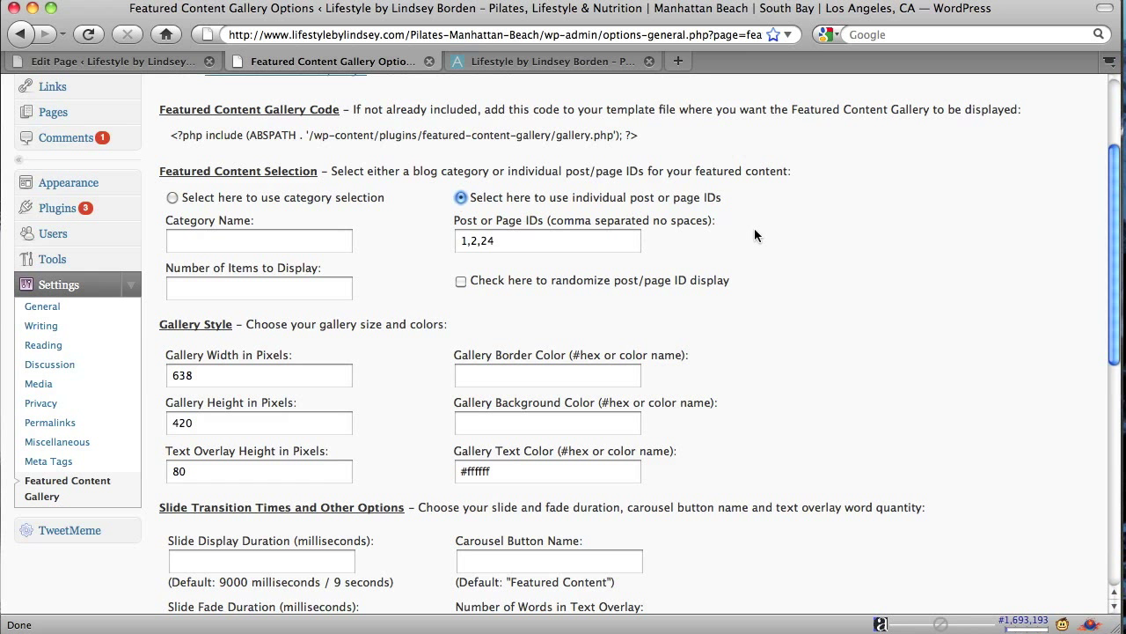
click(461, 282)
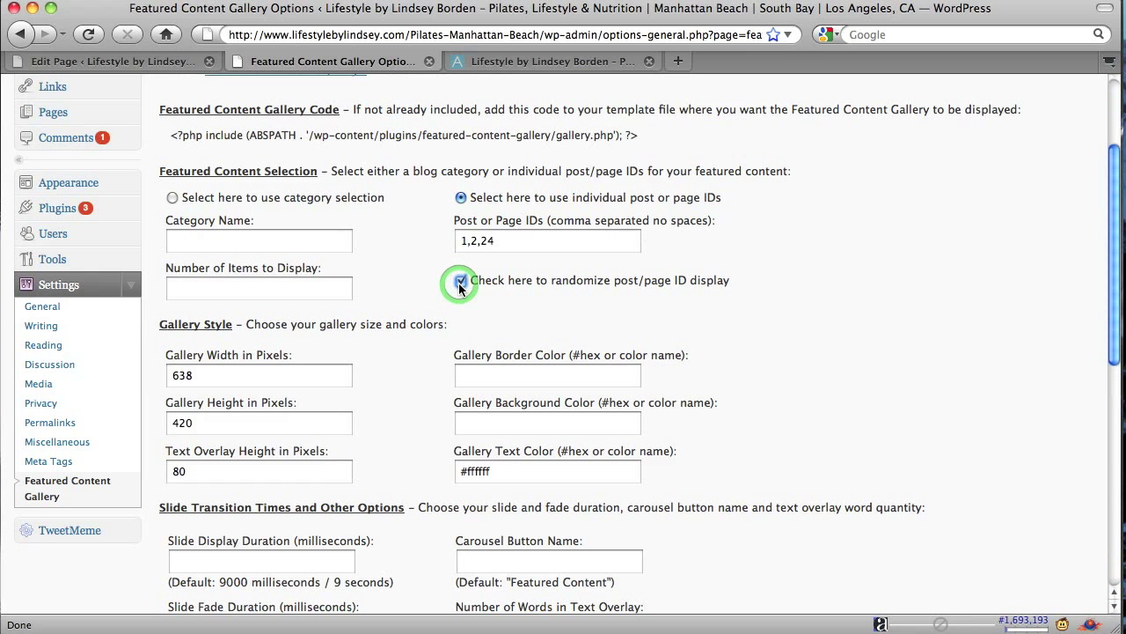
click(461, 280)
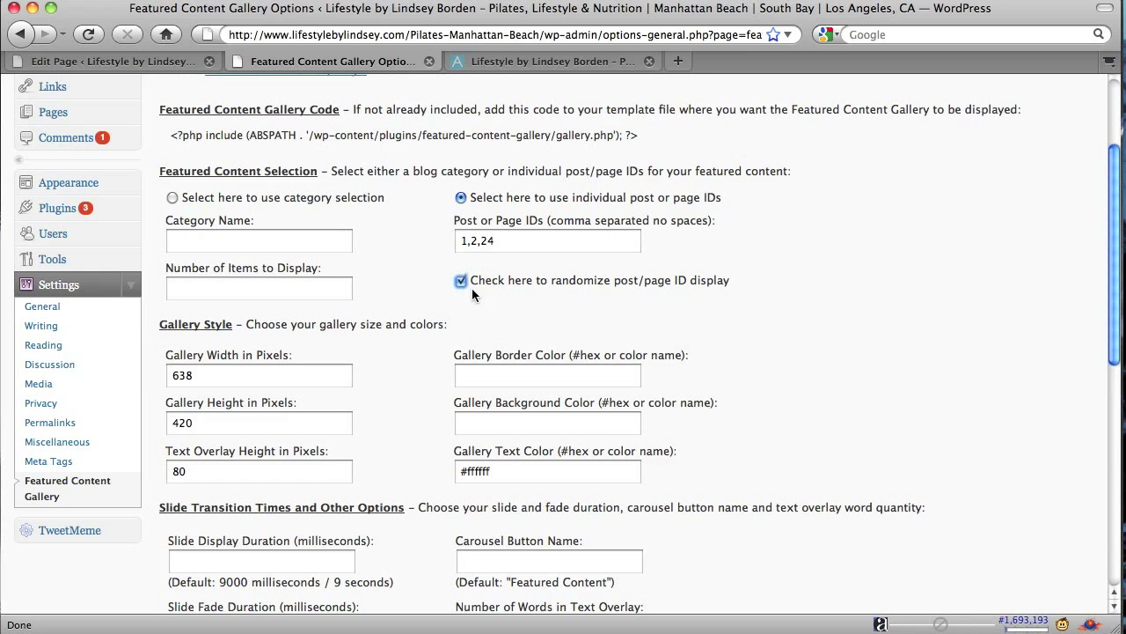
click(461, 279)
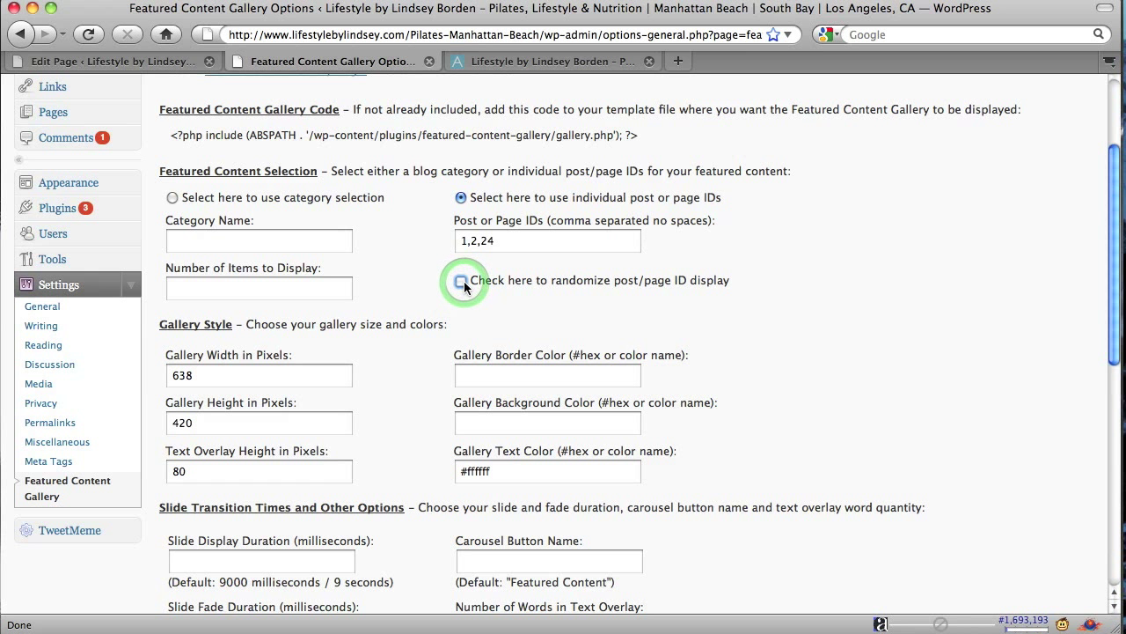
click(461, 282)
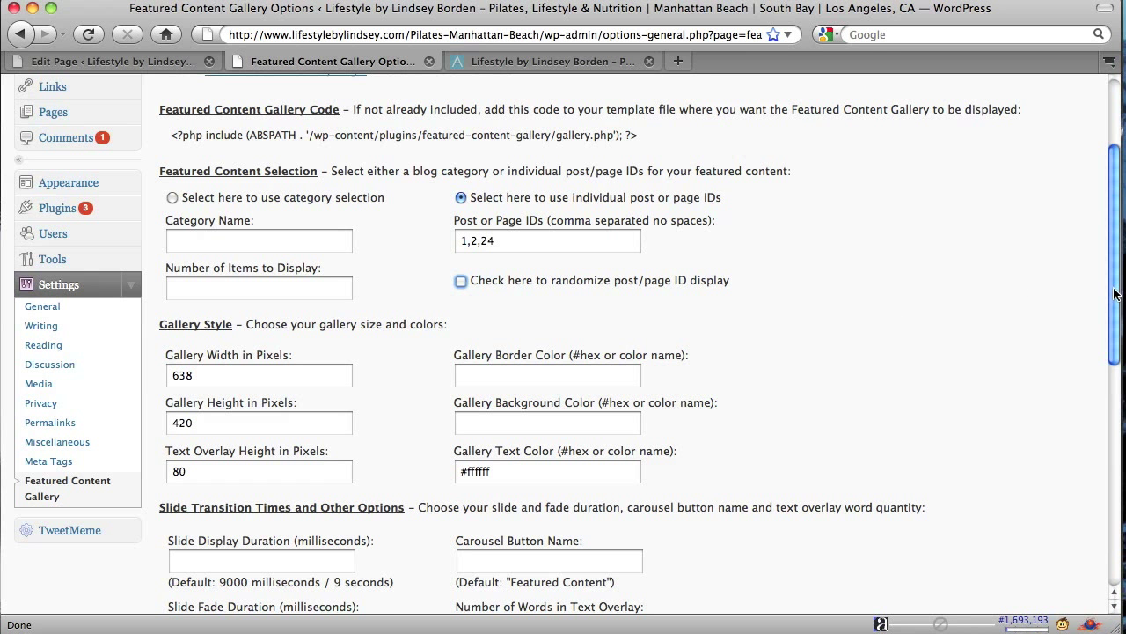
scroll(down, 3)
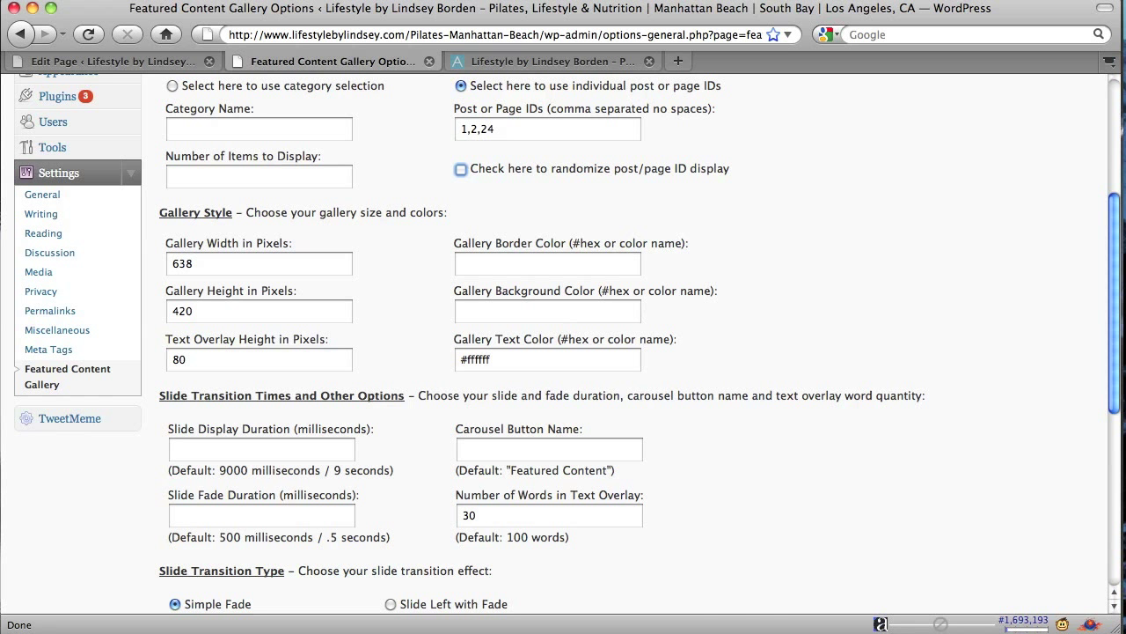
click(553, 60)
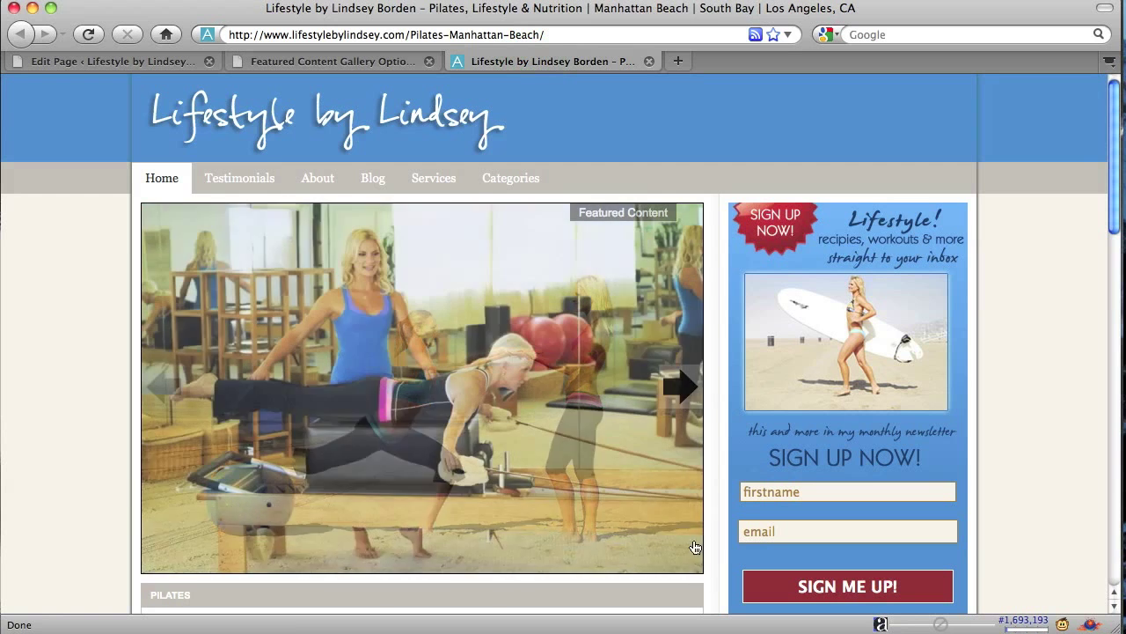
click(320, 60)
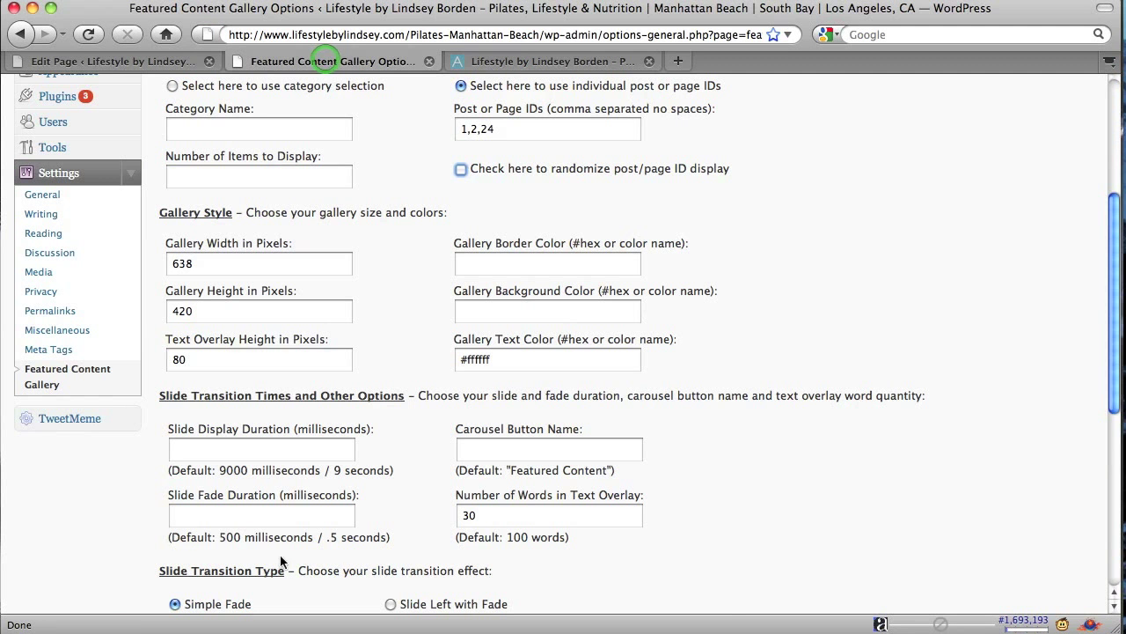
click(259, 359)
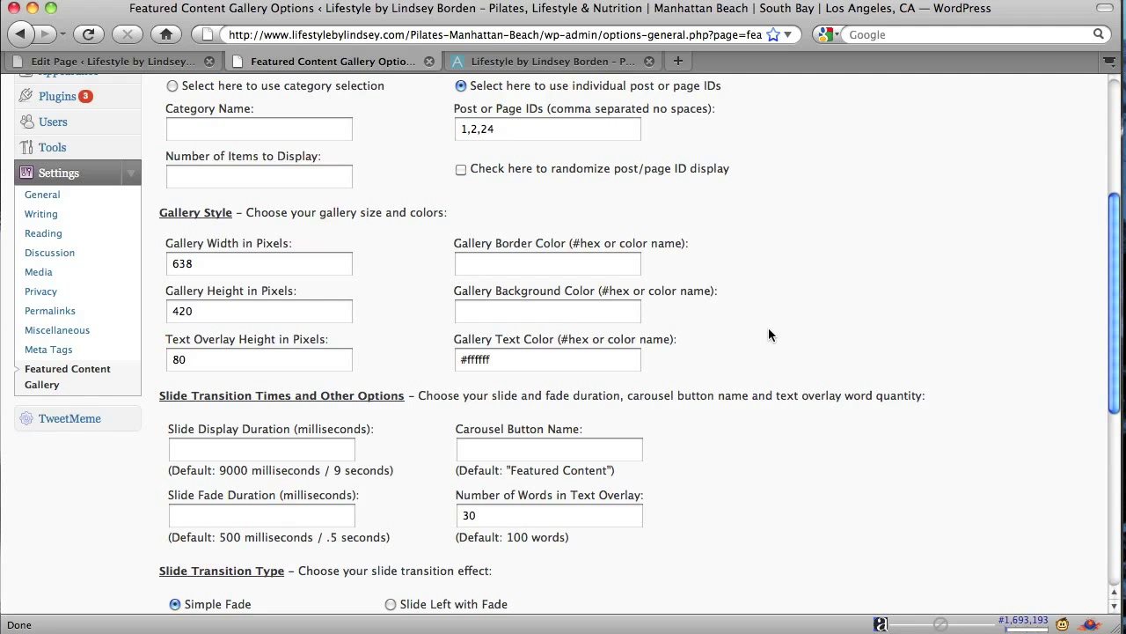
scroll(down, 3)
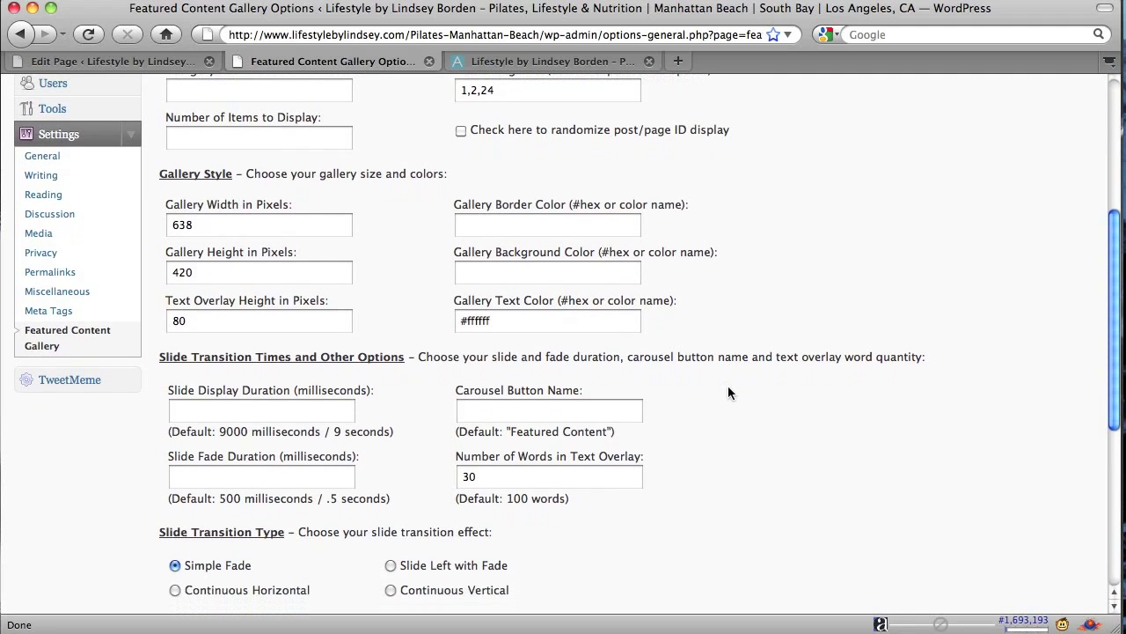
scroll(down, 3)
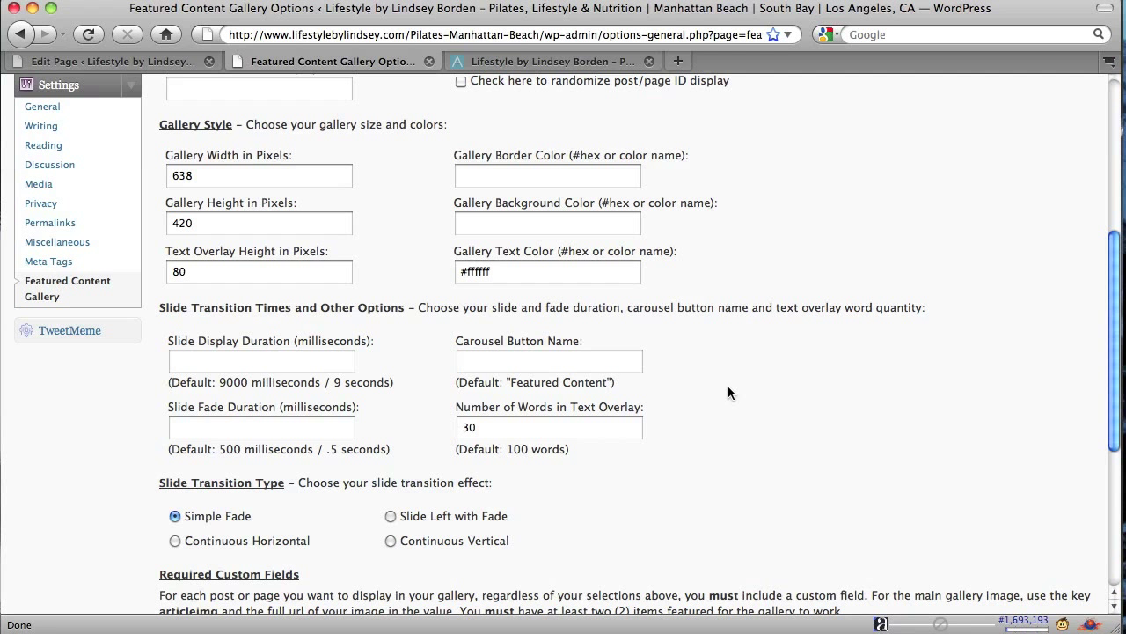
click(549, 60)
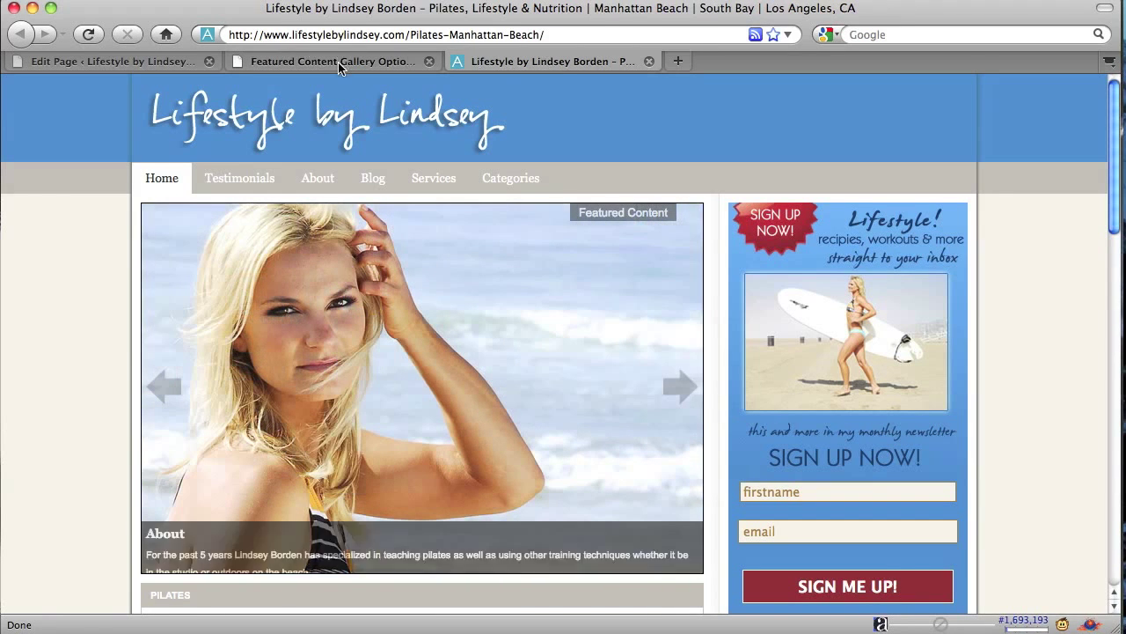
click(333, 60)
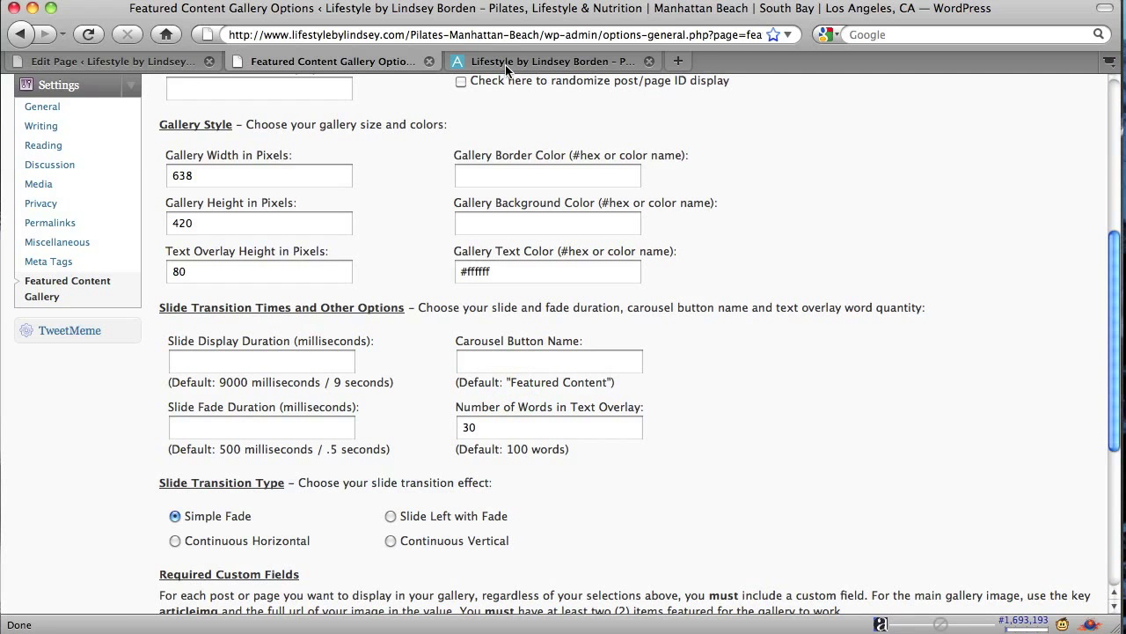
click(553, 60)
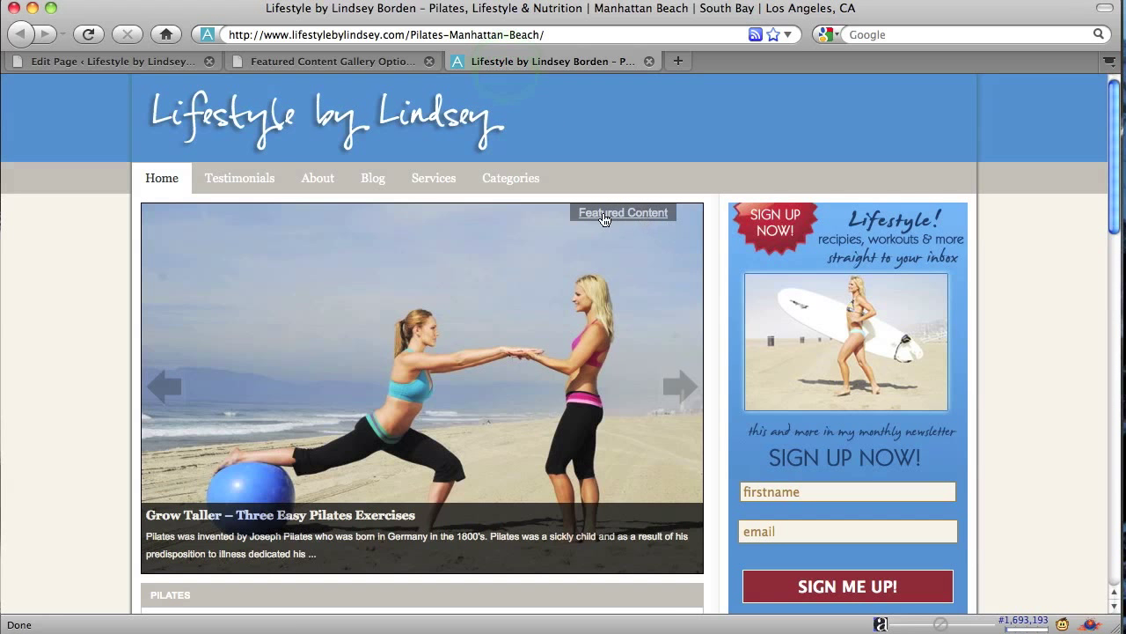
mouse_move(553, 210)
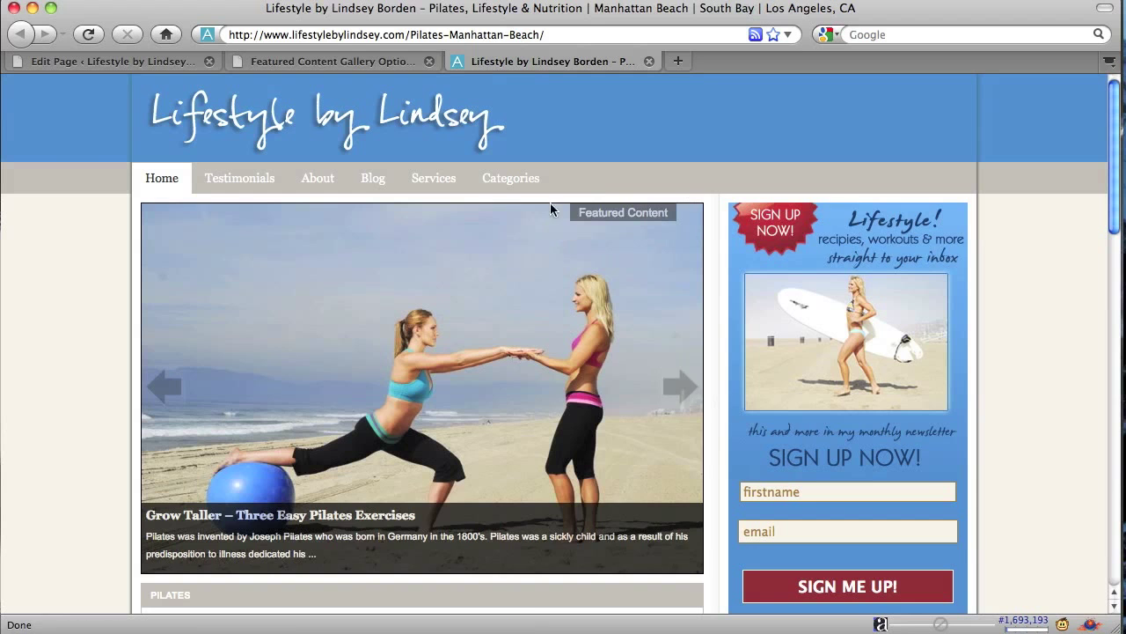
click(333, 60)
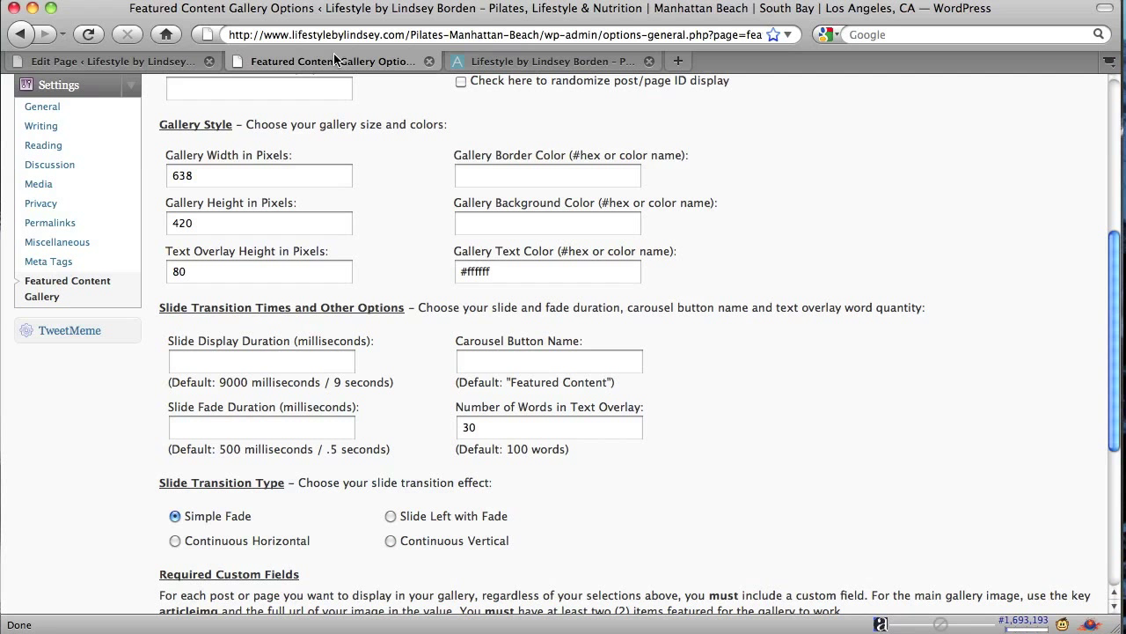
mouse_move(640, 412)
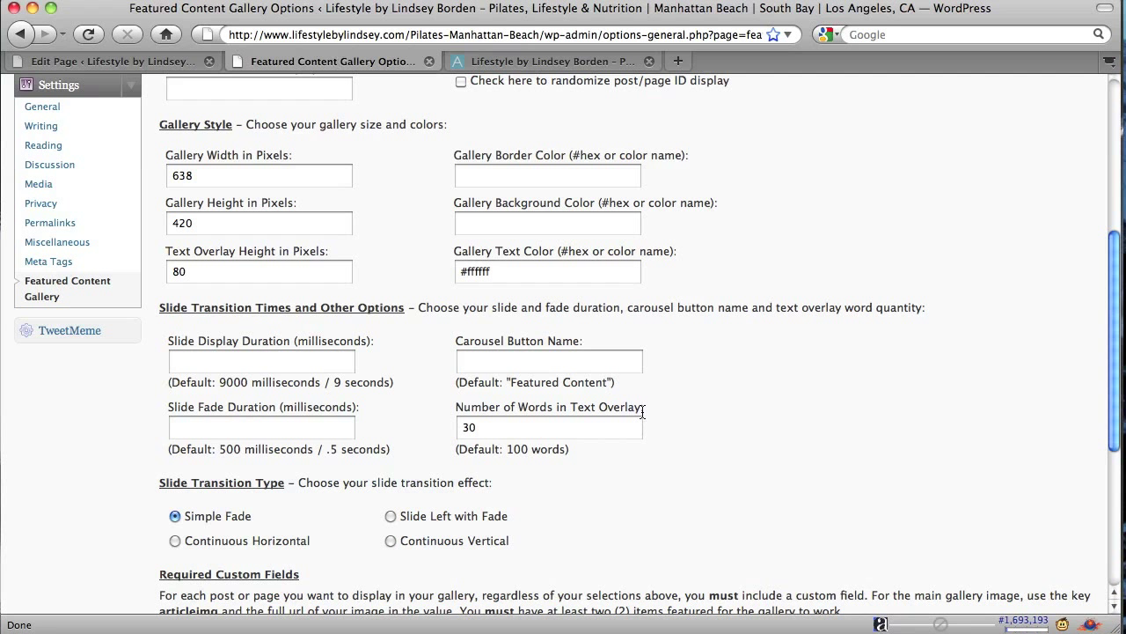
click(644, 414)
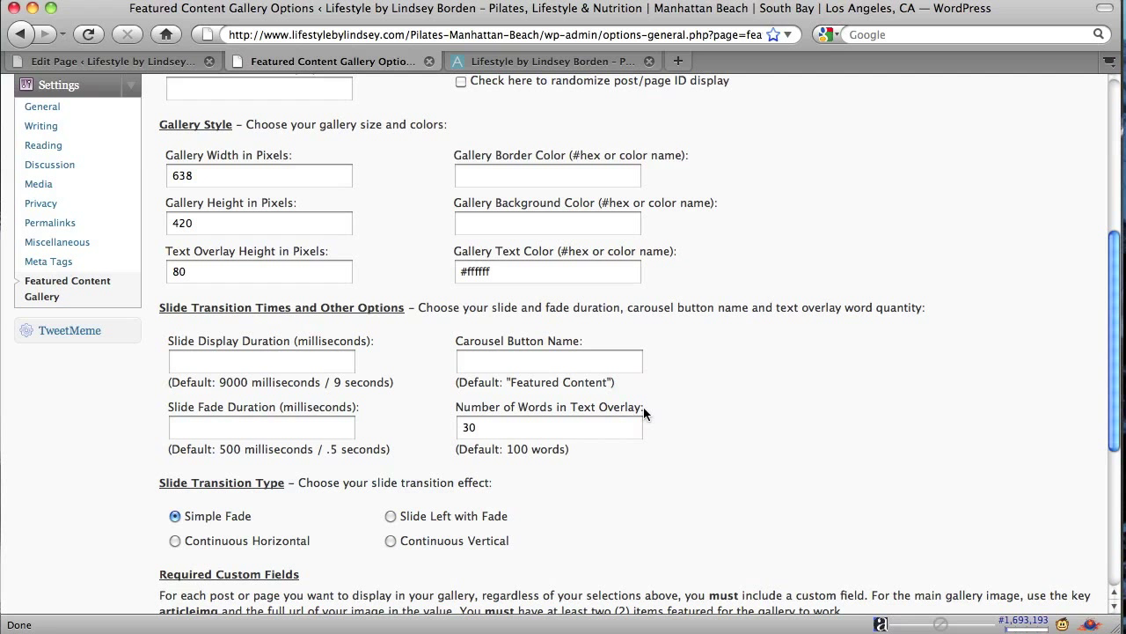
mouse_move(768, 369)
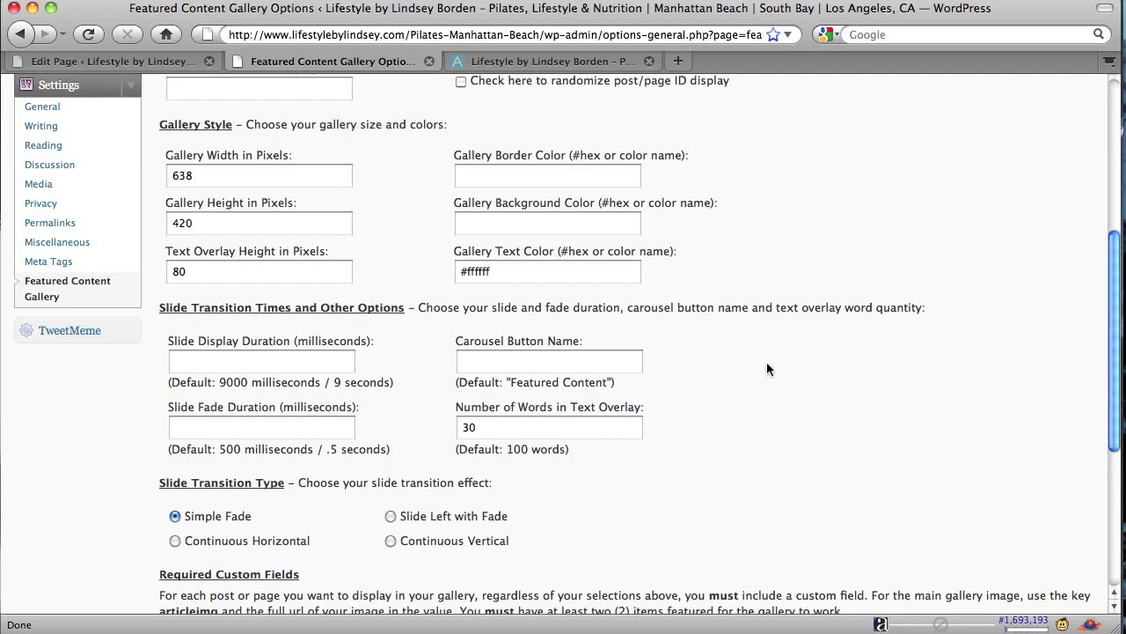
scroll(down, 3)
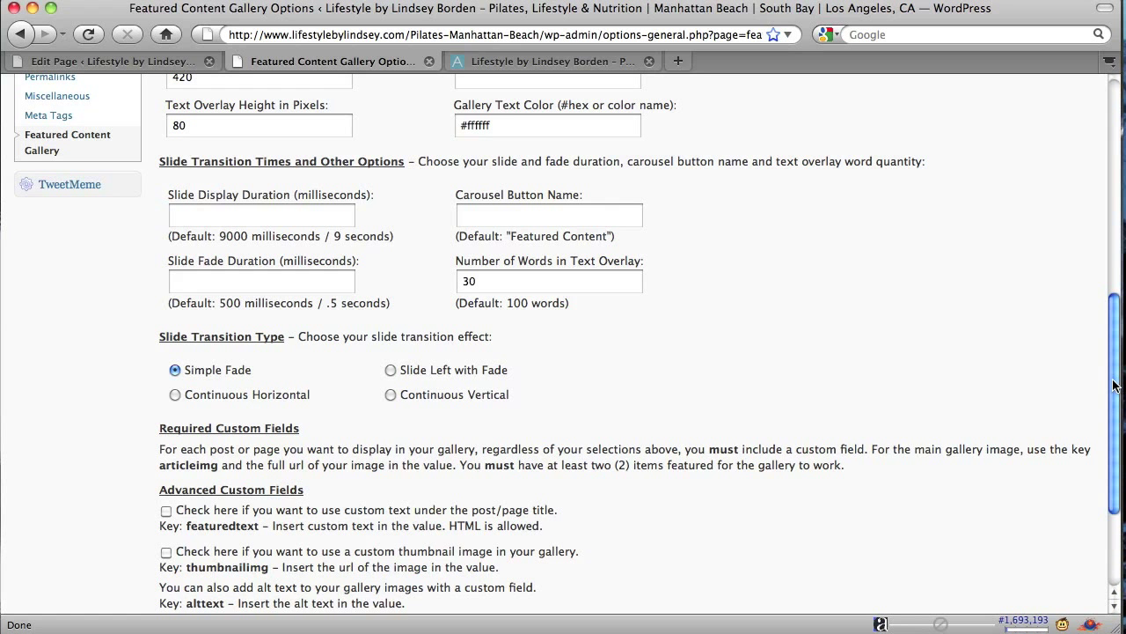
scroll(down, 3)
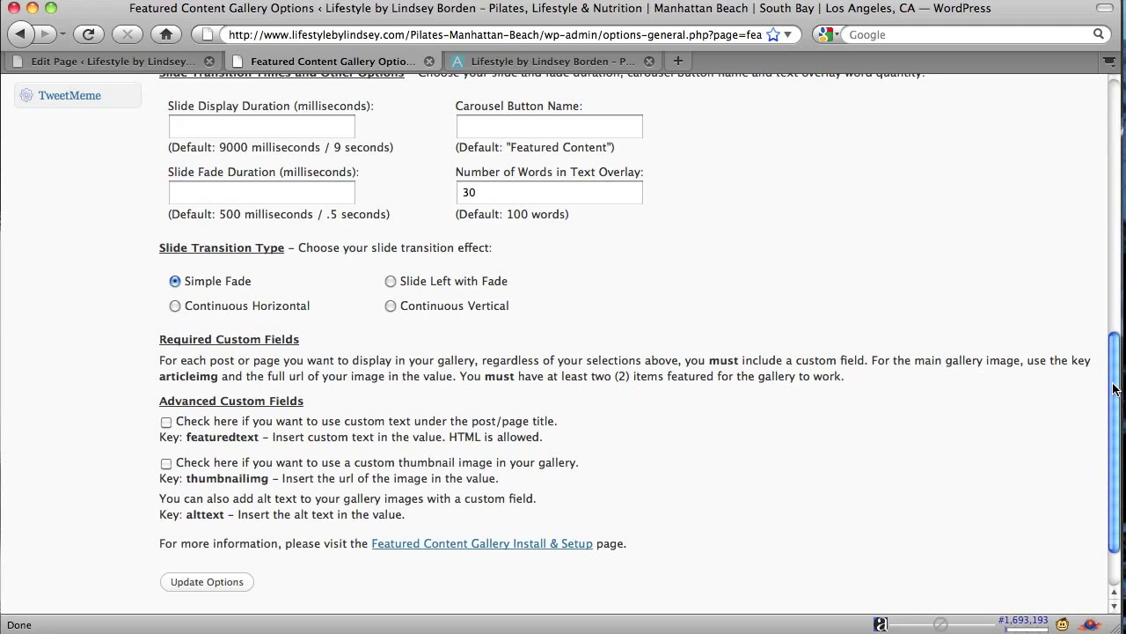
mouse_move(771, 484)
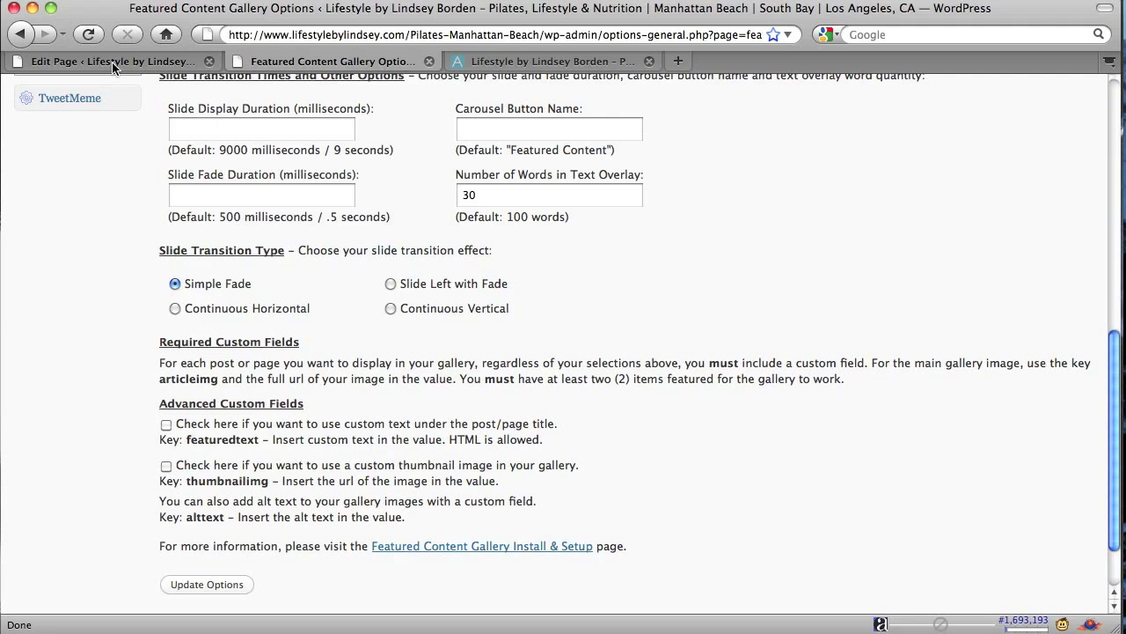
- Update the About page so its articleimg custom field is saved
click(105, 60)
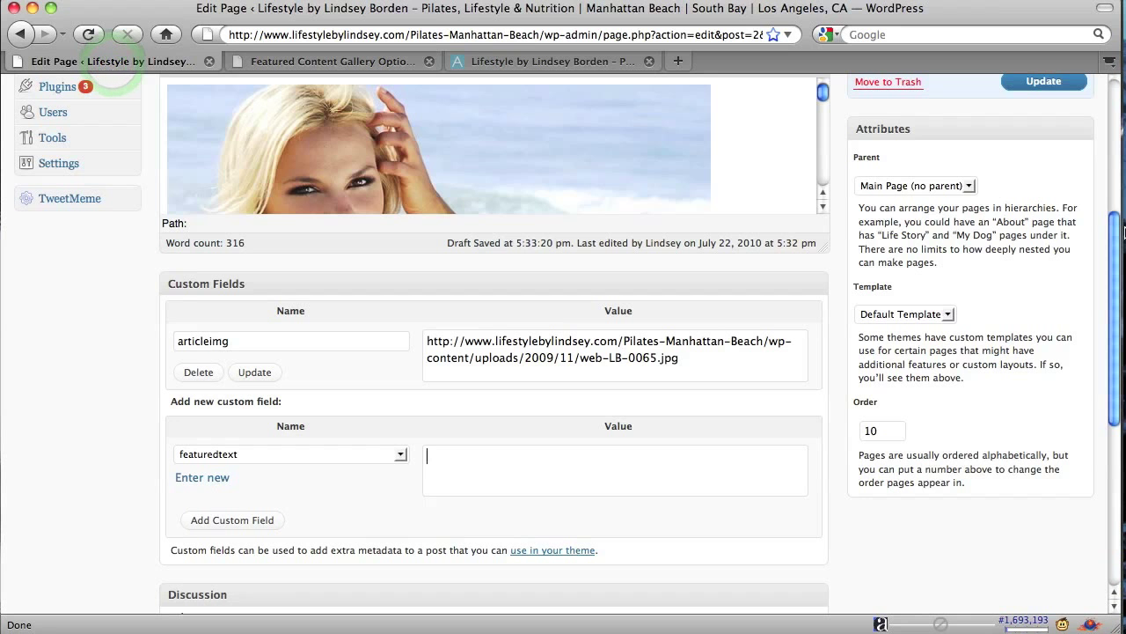
scroll(up, 3)
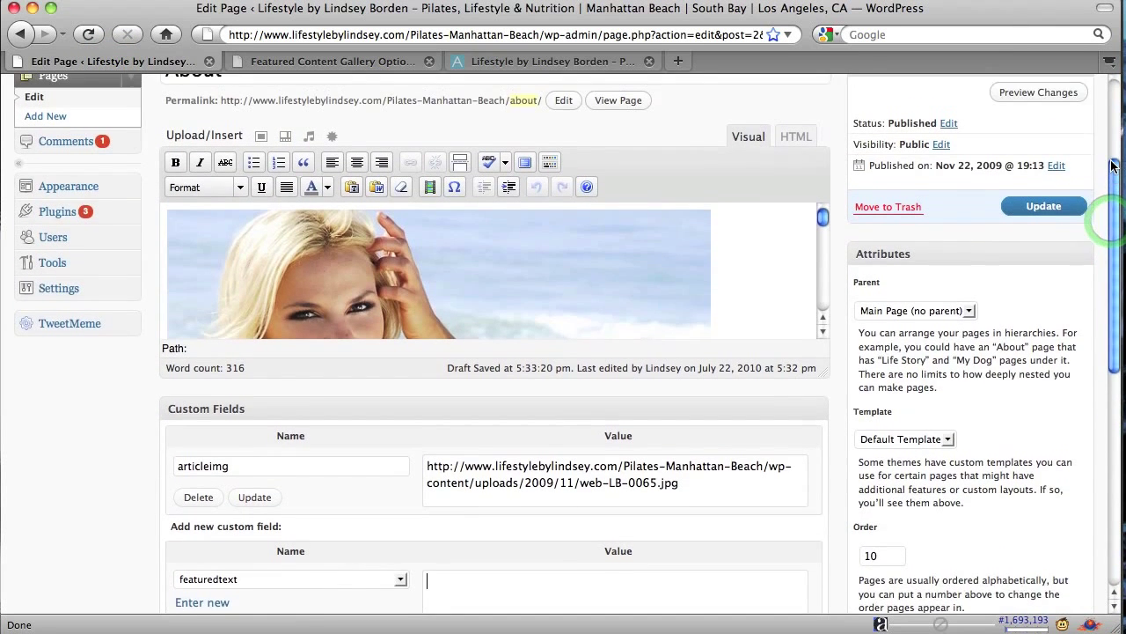
click(1044, 204)
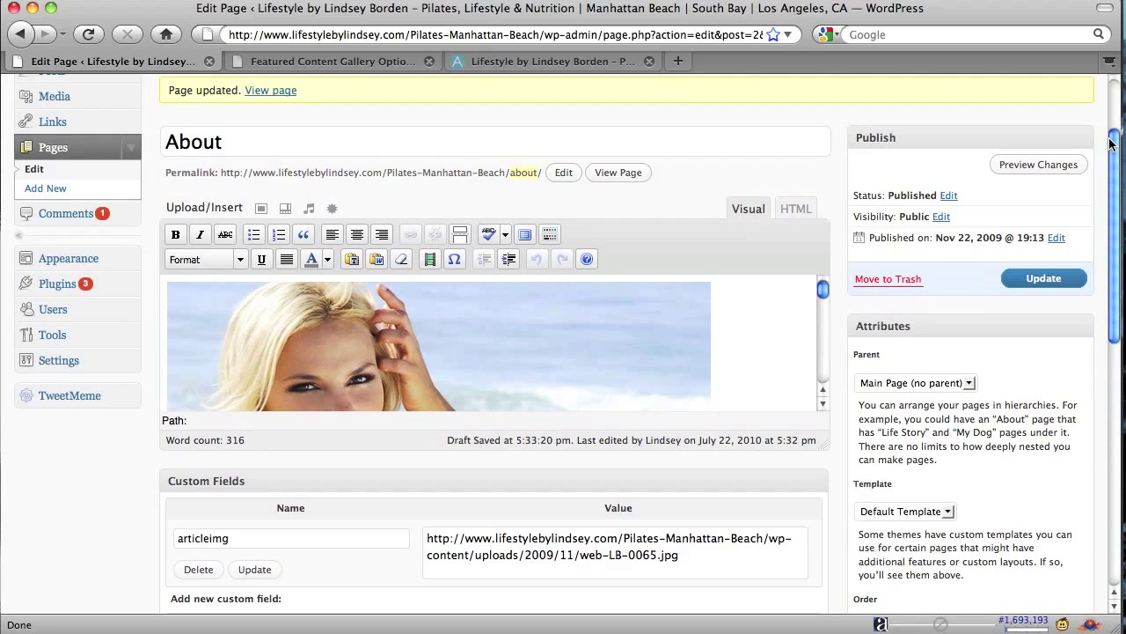
mouse_move(789, 67)
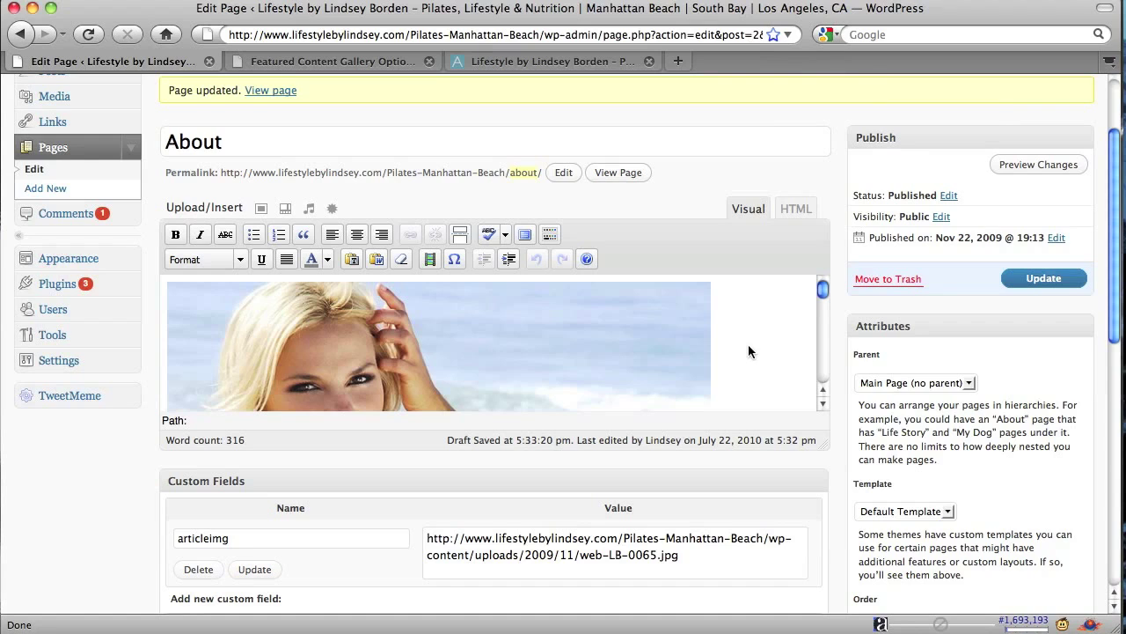
mouse_move(350, 83)
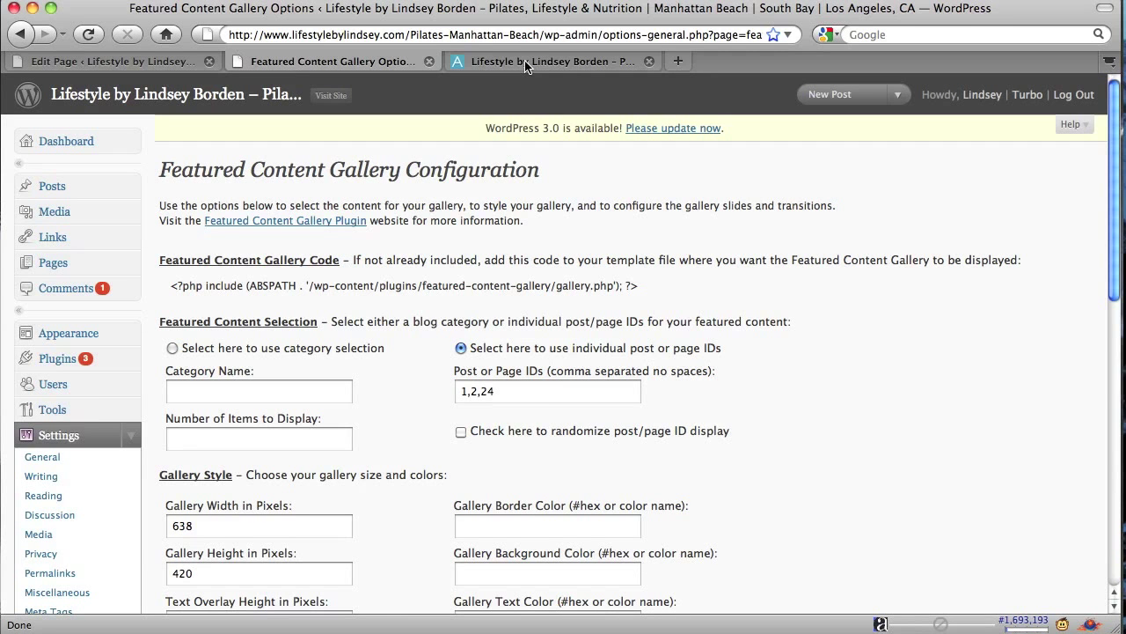
click(105, 60)
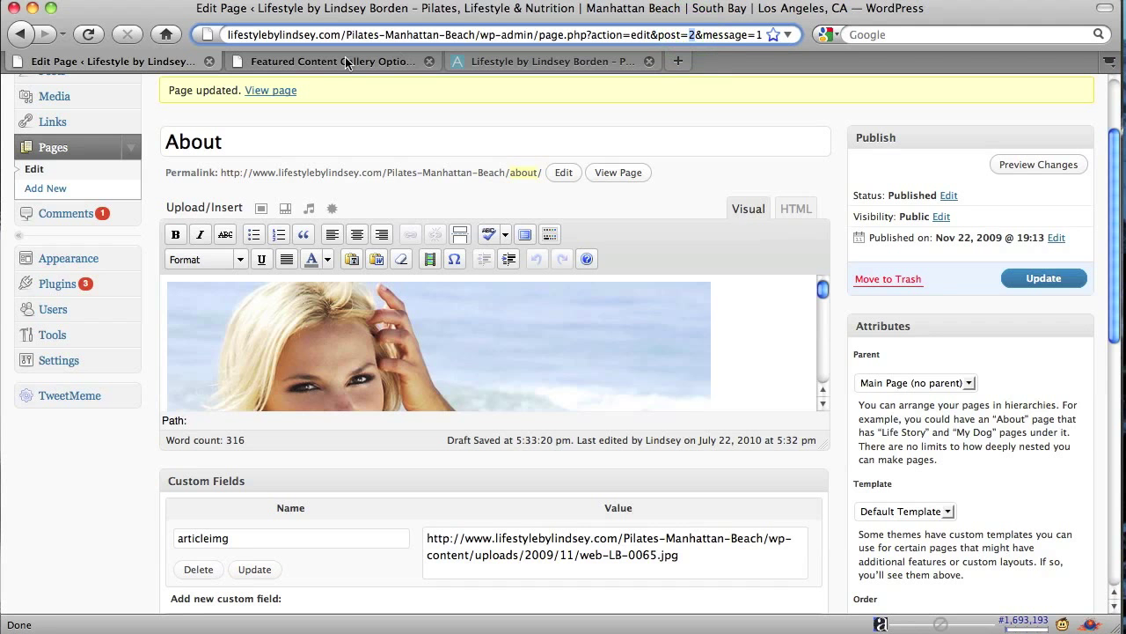
click(333, 59)
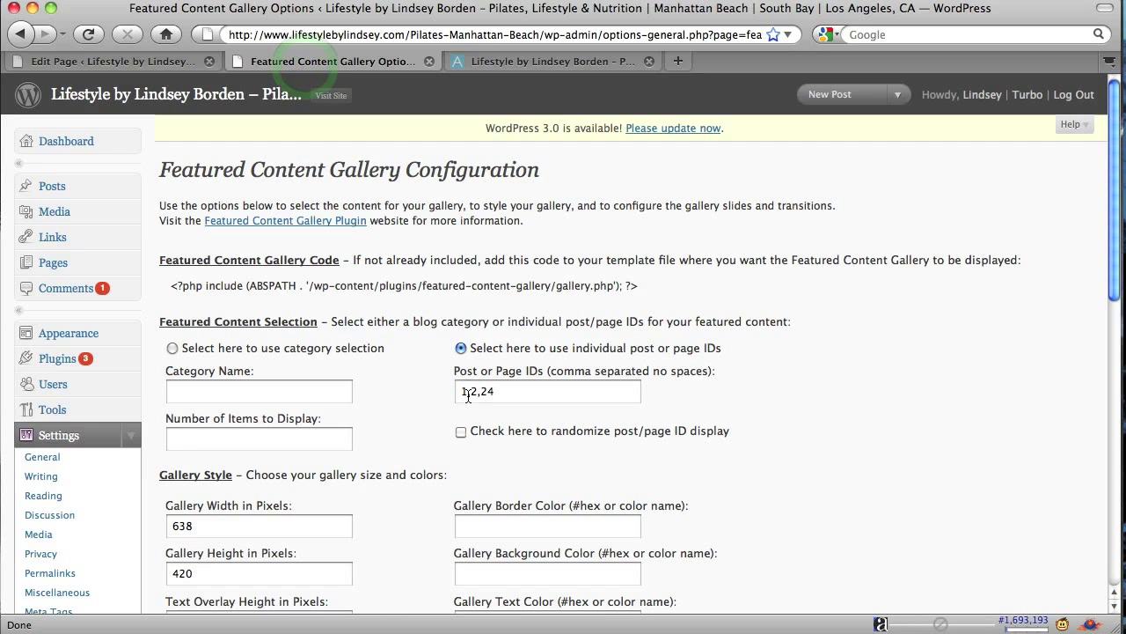
click(547, 391)
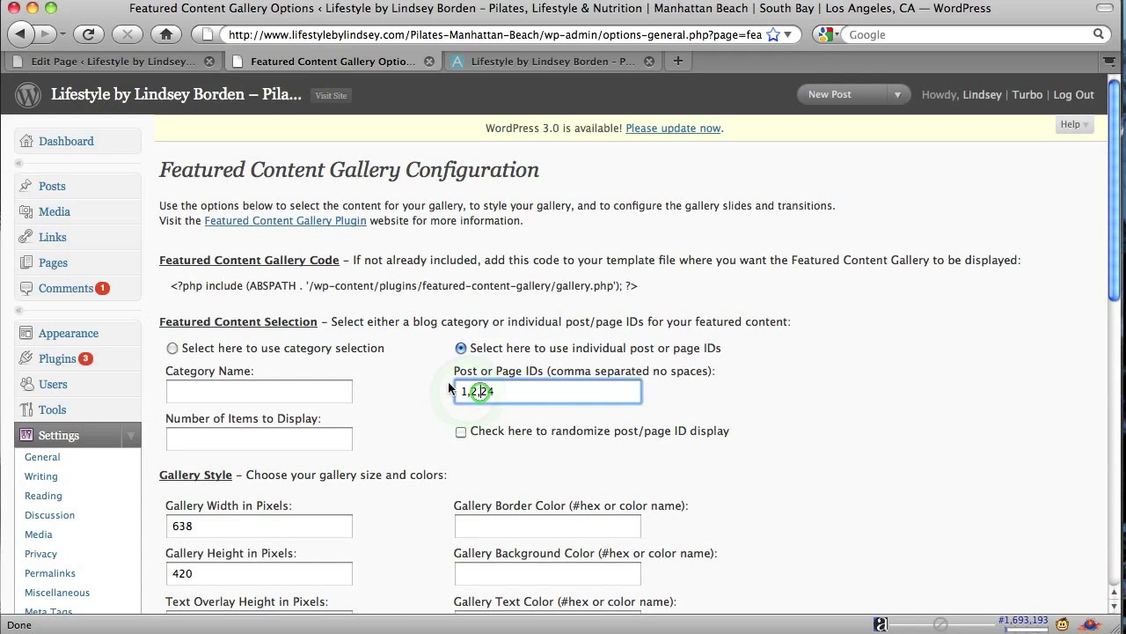
click(106, 60)
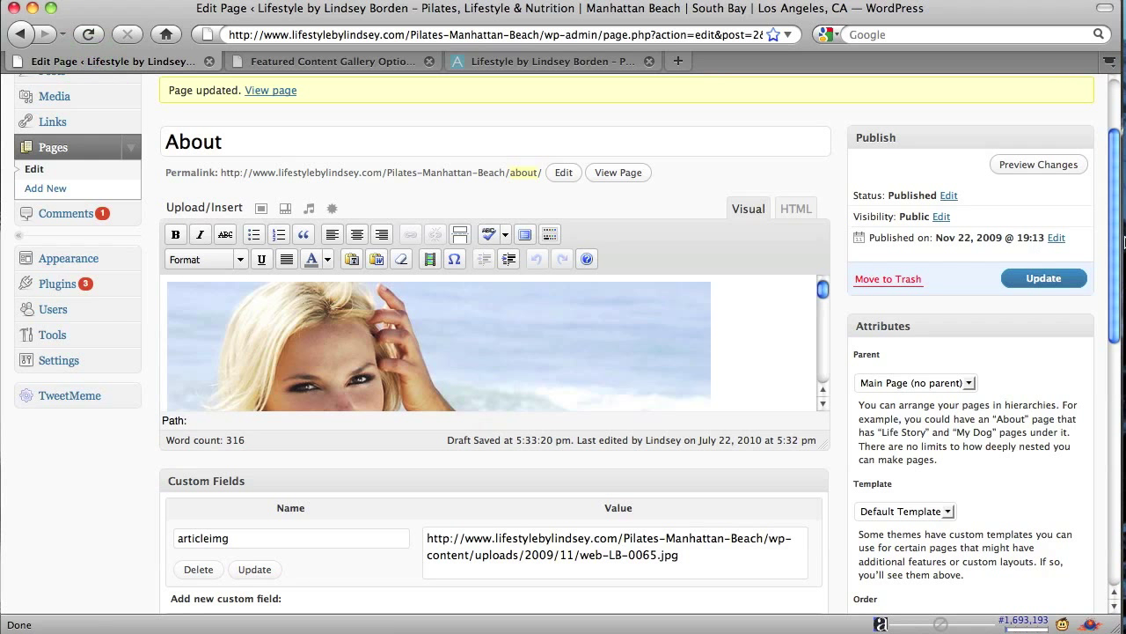
scroll(down, 3)
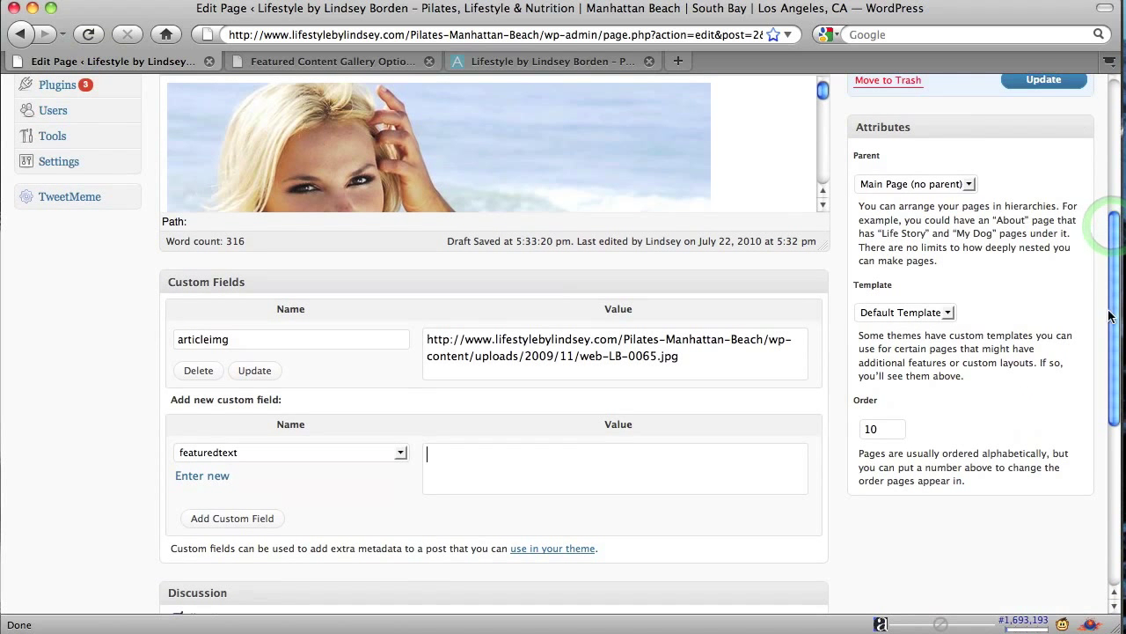
double_click(202, 338)
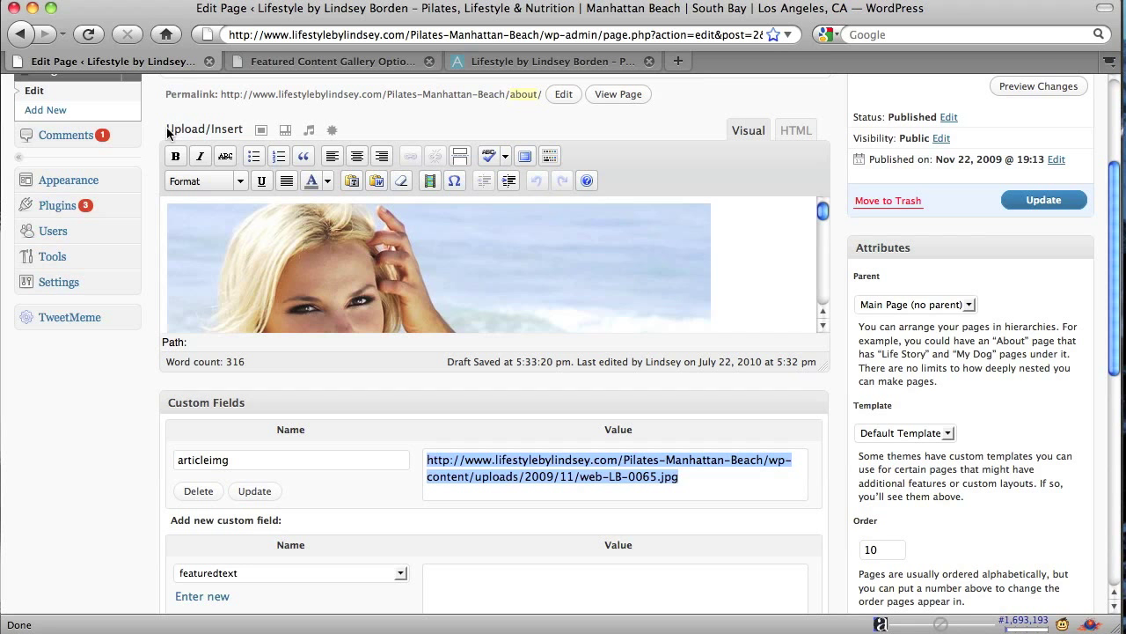
mouse_move(180, 132)
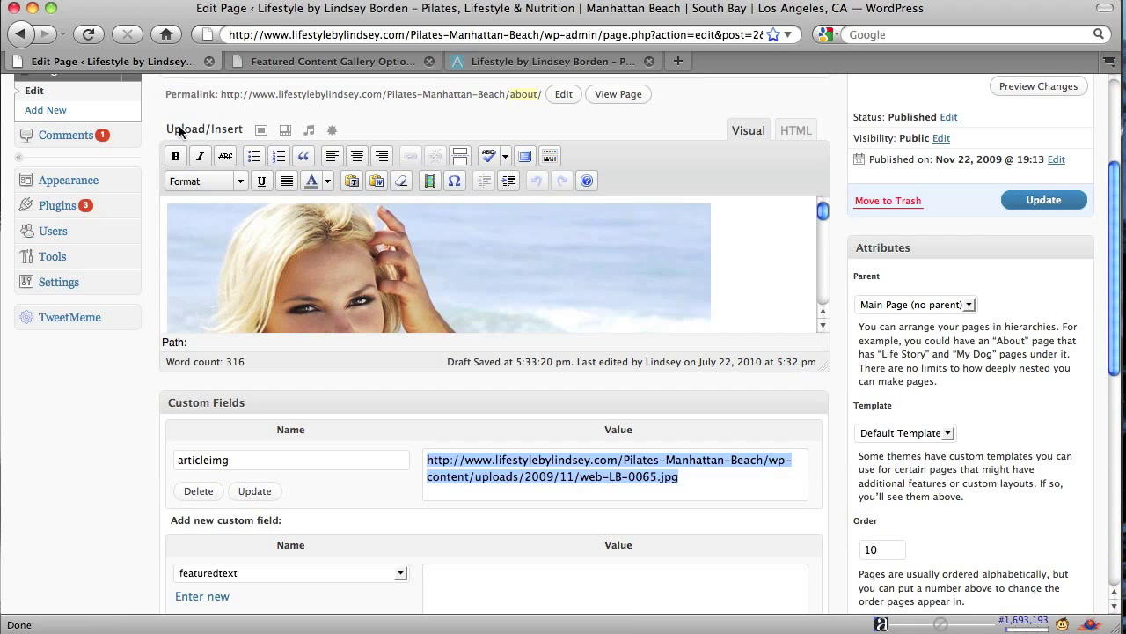
- Show the details of the web-LB-0065 image in the page's attached image gallery
click(261, 130)
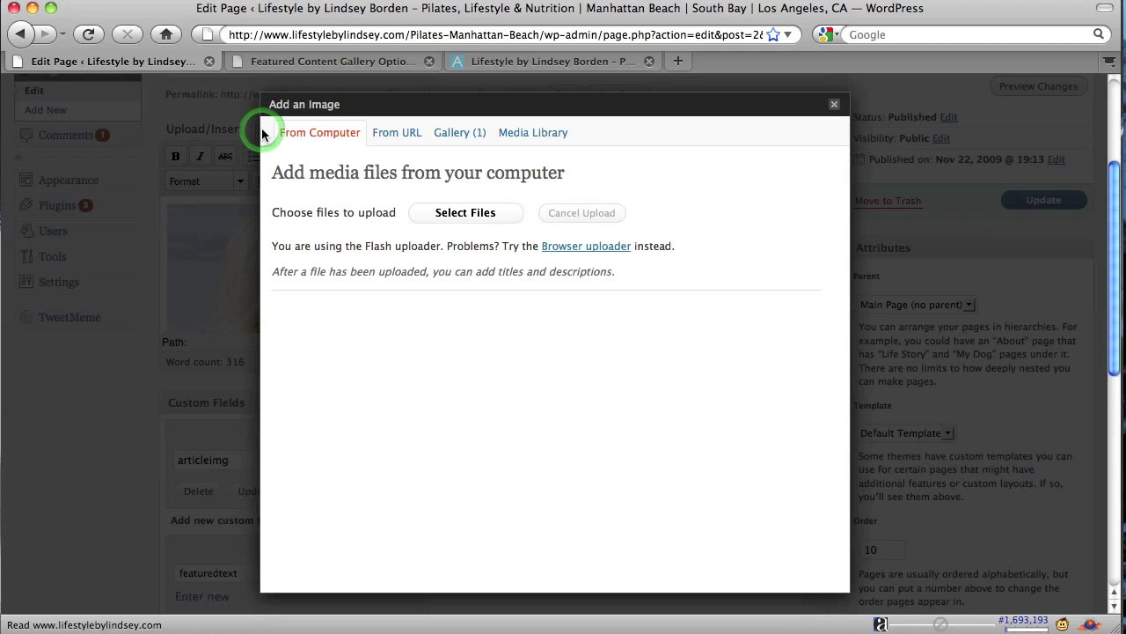
mouse_move(450, 150)
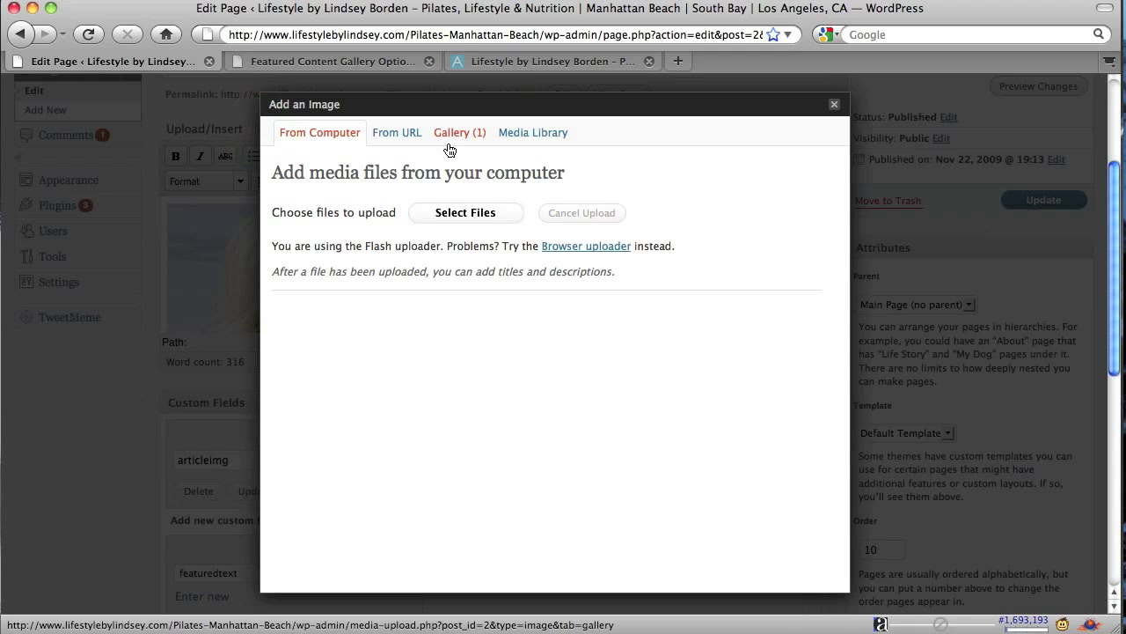
click(459, 132)
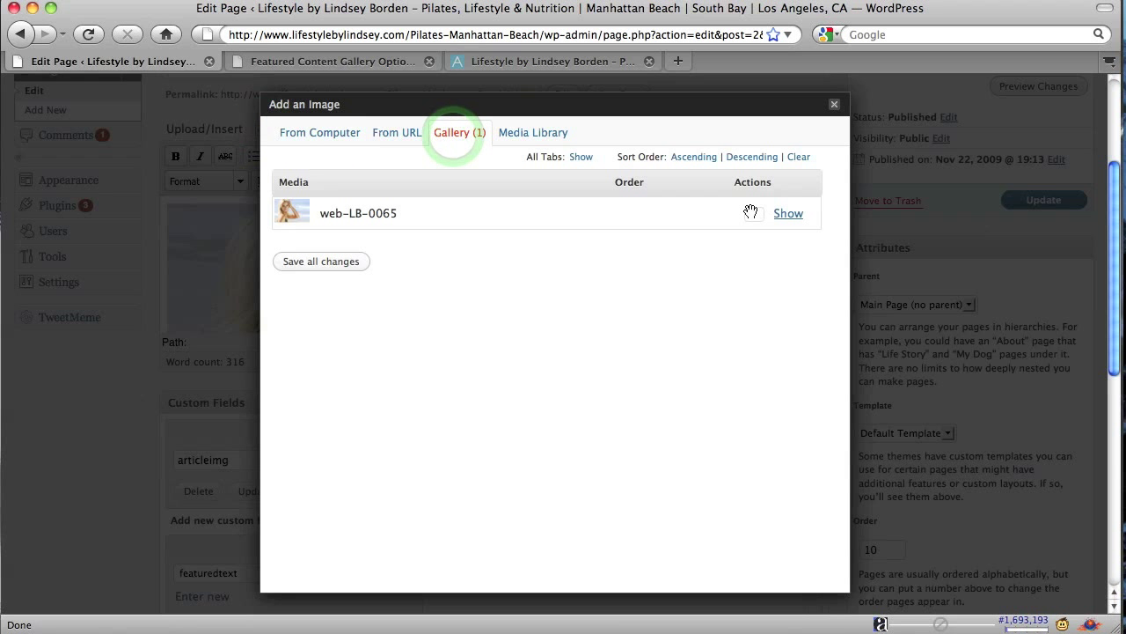
click(788, 213)
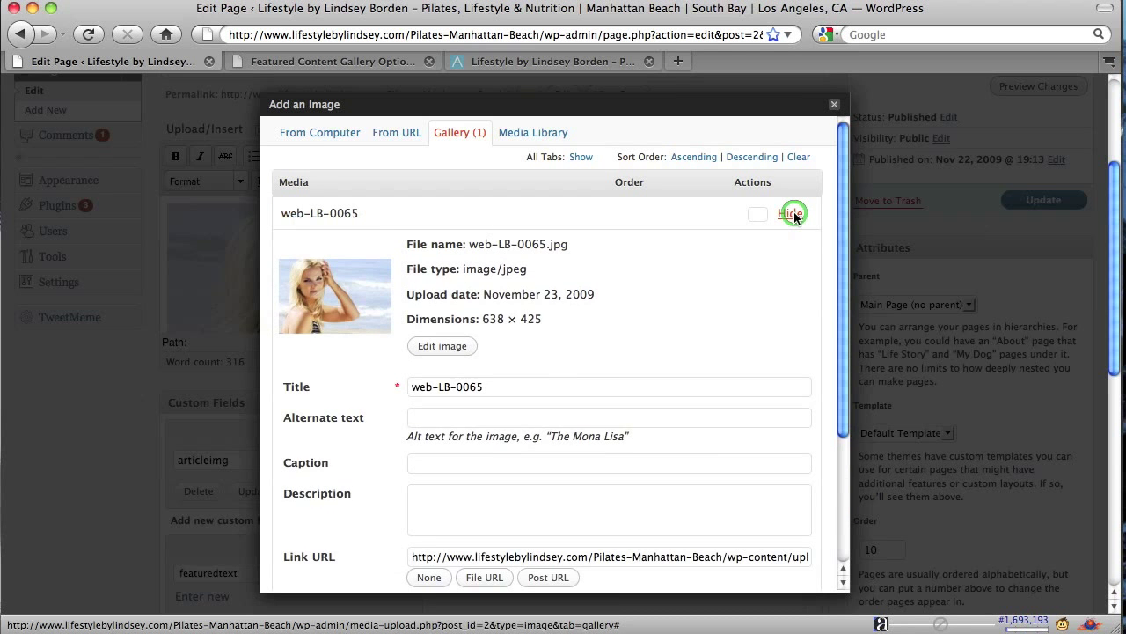
click(792, 213)
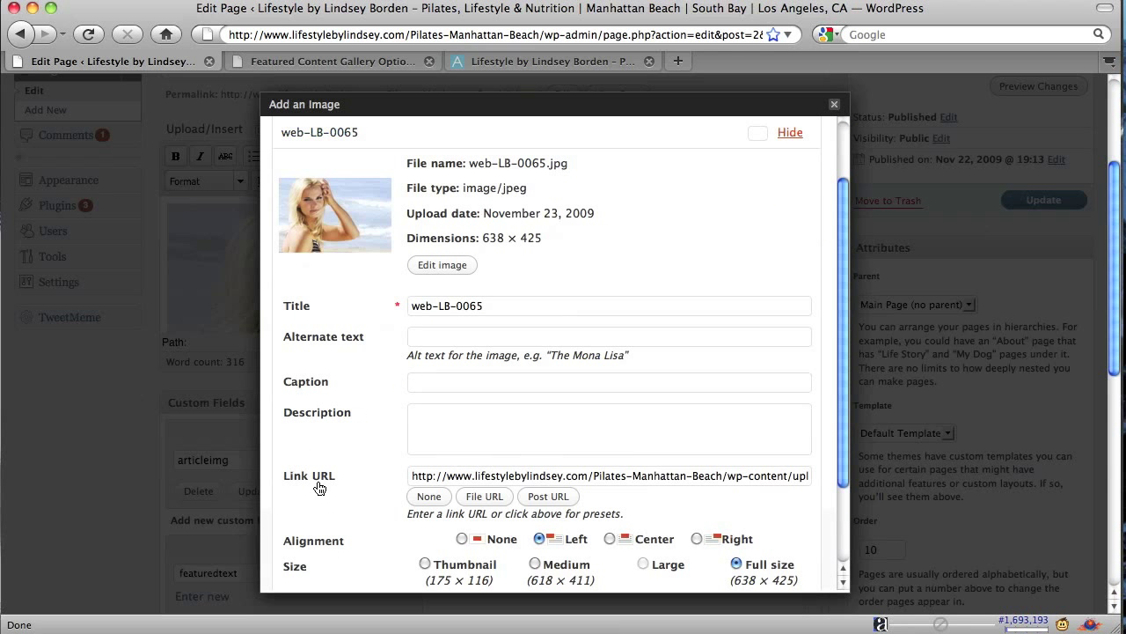
mouse_move(411, 475)
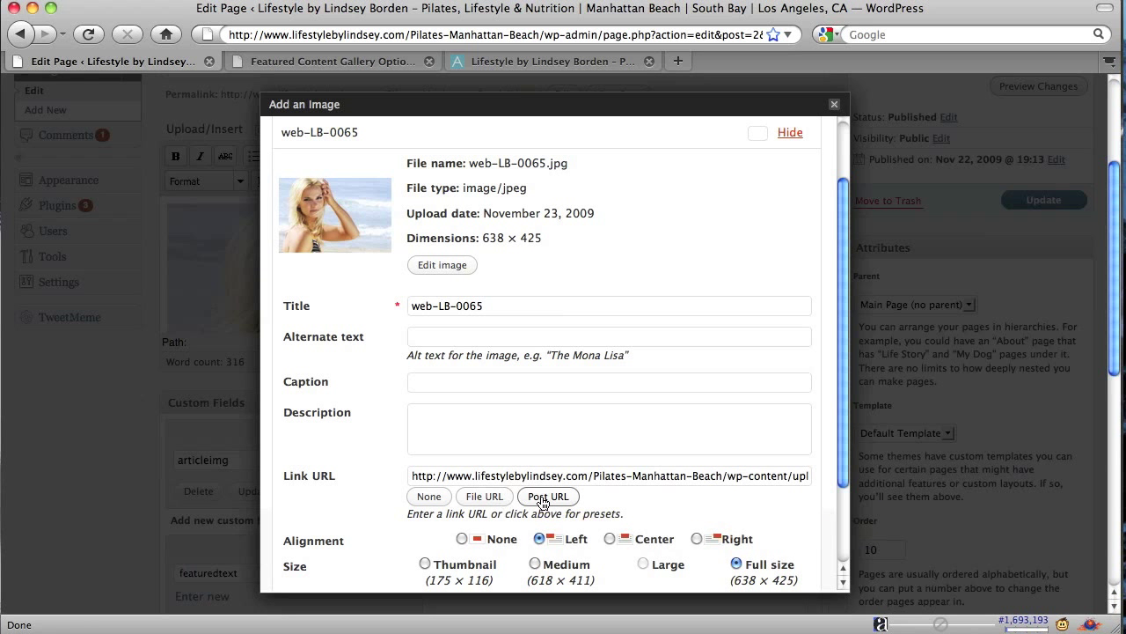
- Set the link to the image's File URL, select that full address, and close the image details
click(429, 496)
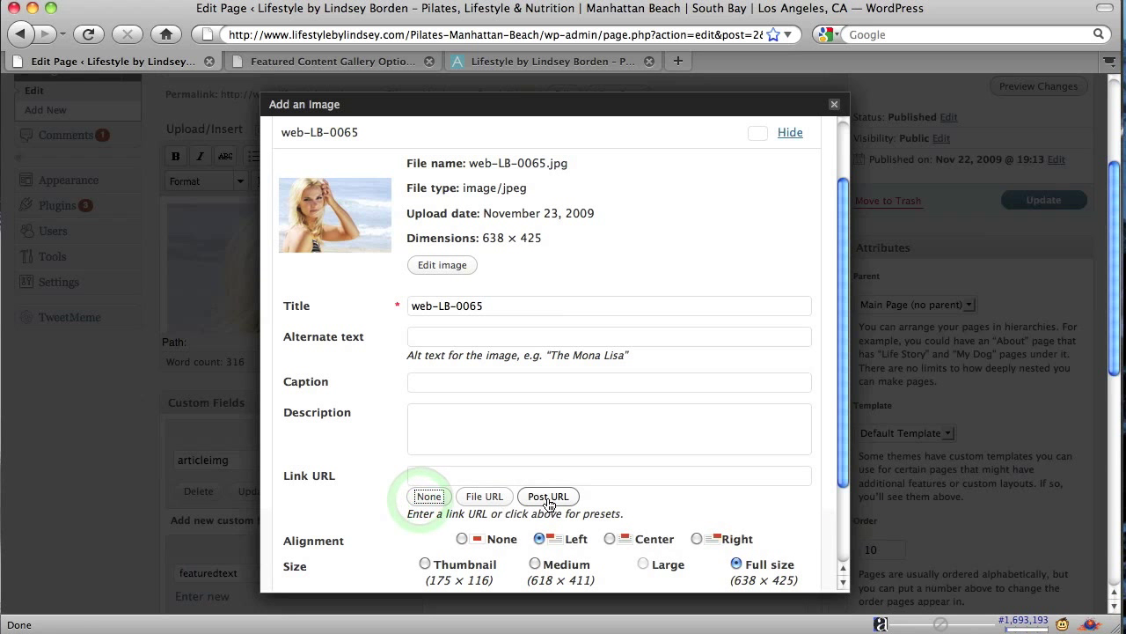
click(484, 496)
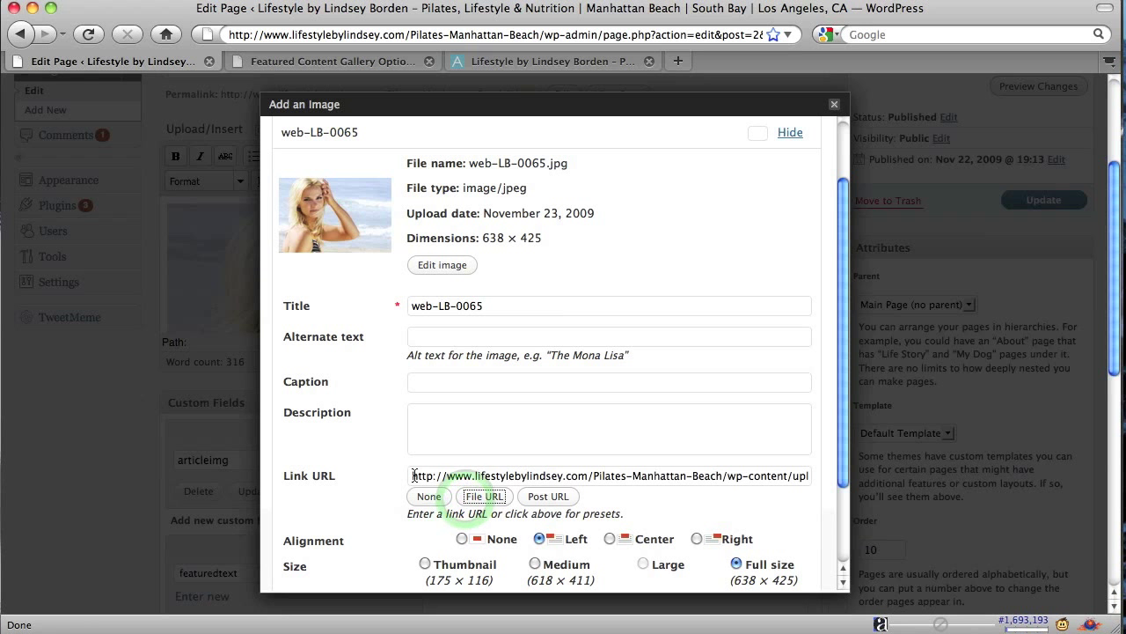
triple_click(607, 476)
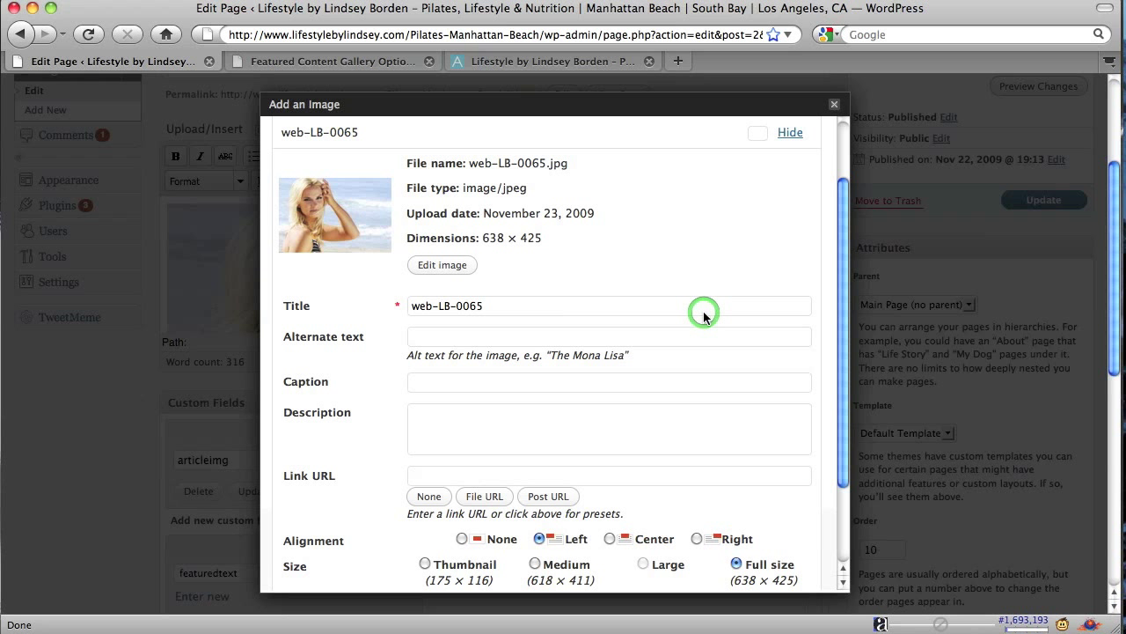
click(609, 475)
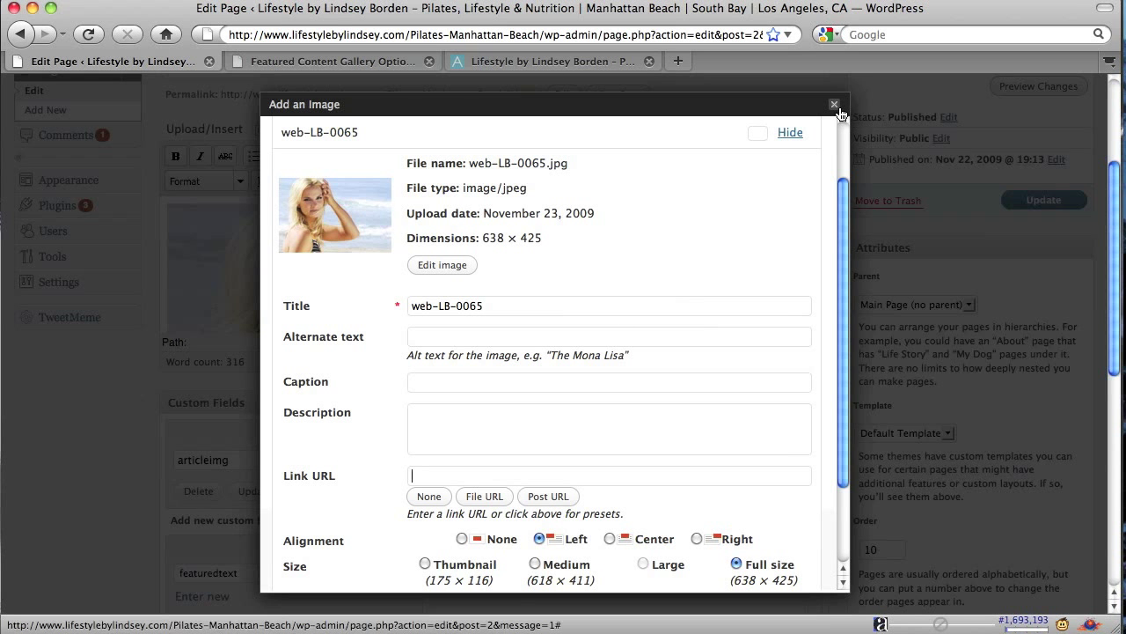
click(835, 104)
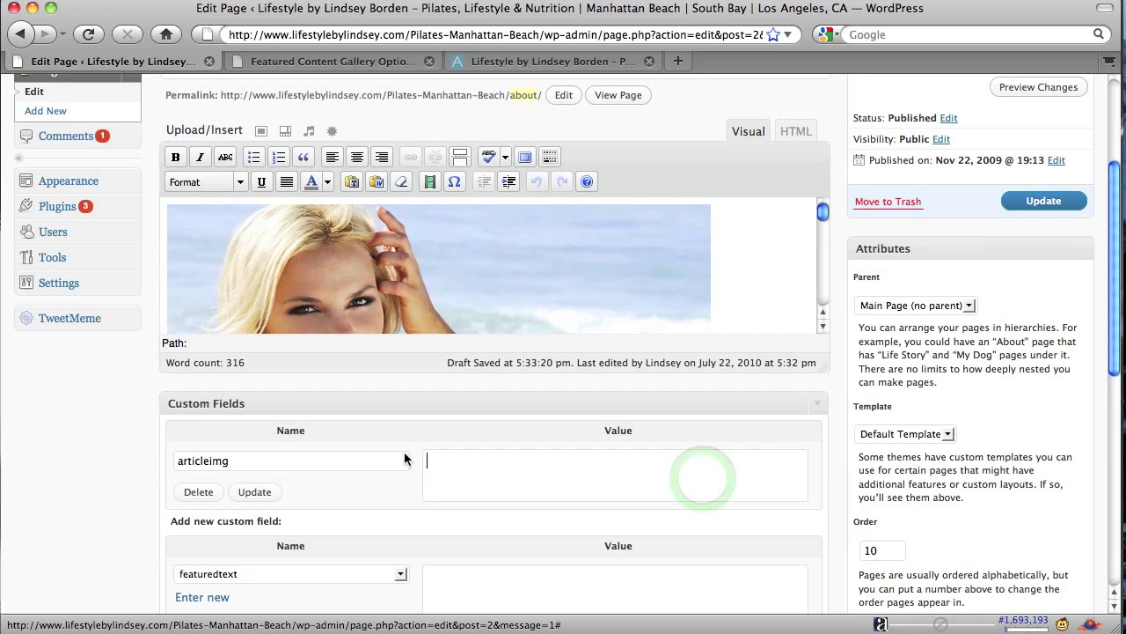
- Paste the web-LB-0065.jpg address as the articleimg value and select the page's opening sentence
right_click(426, 461)
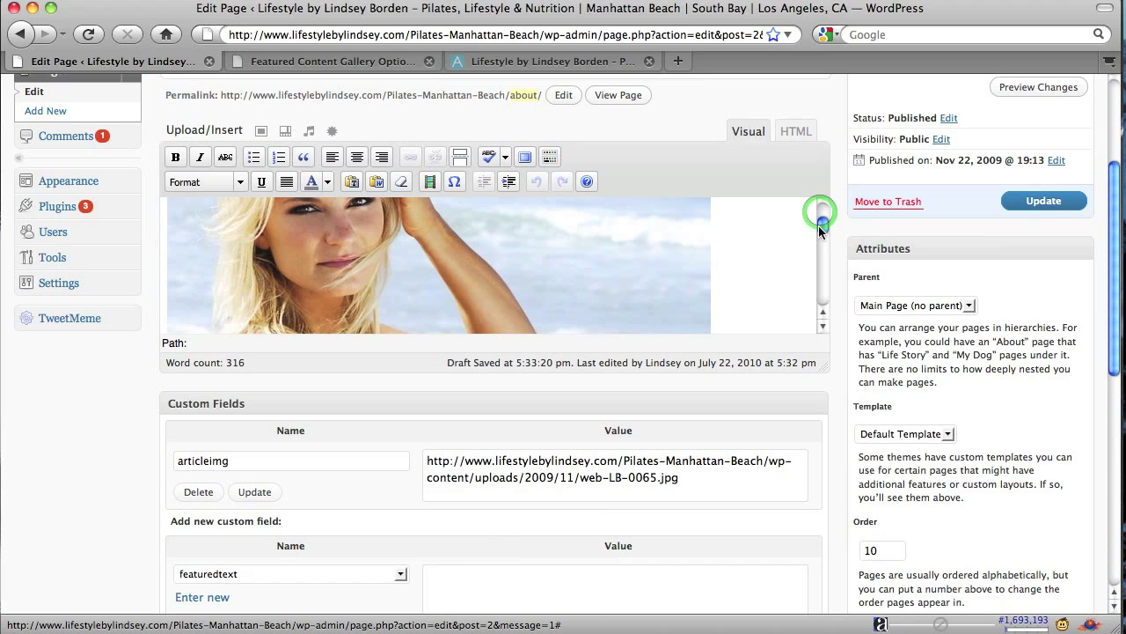
scroll(down, 3)
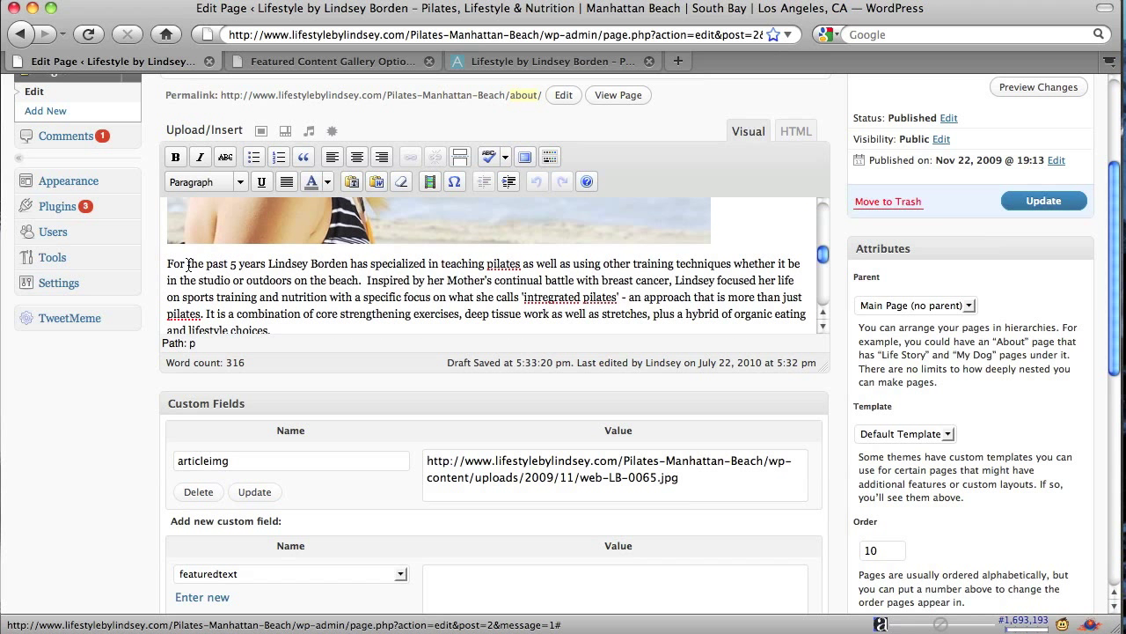
drag(166, 264, 314, 279)
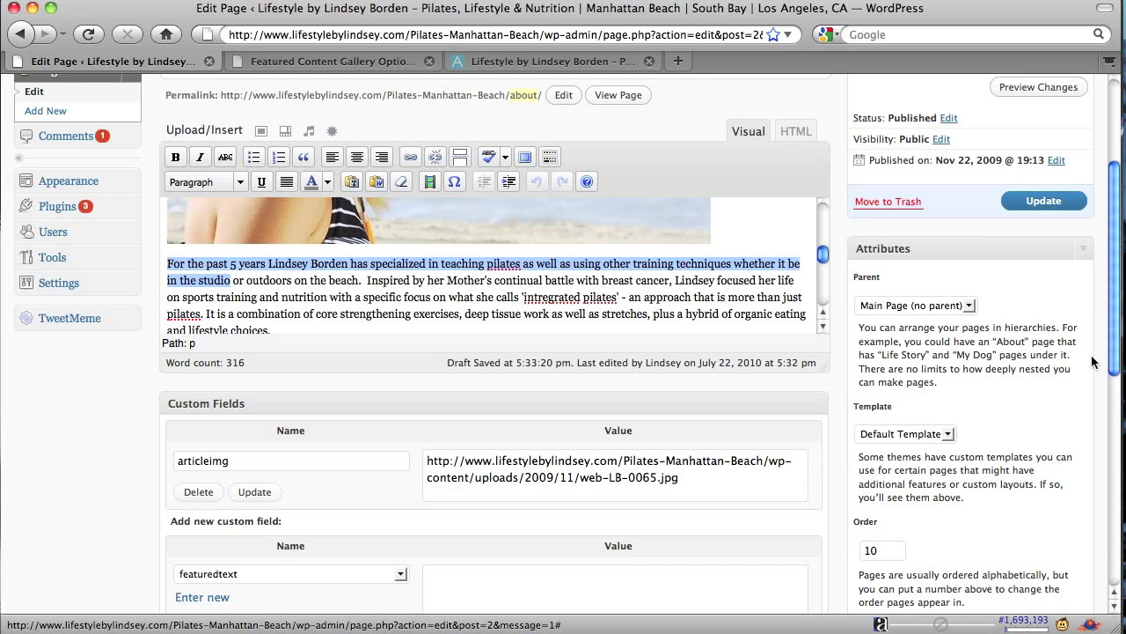
scroll(down, 3)
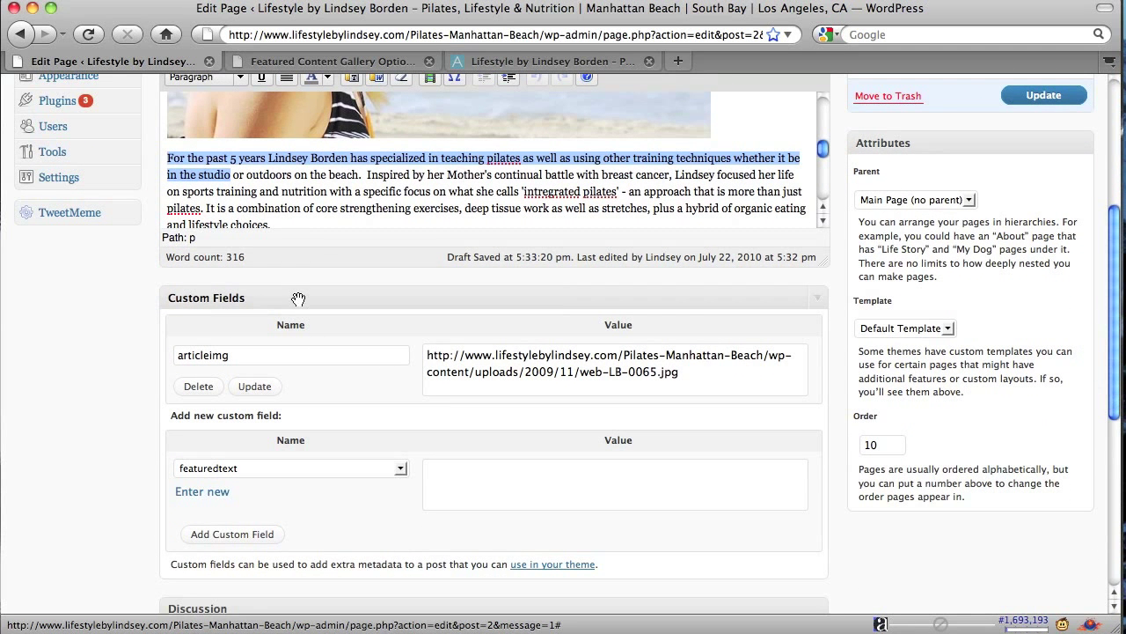
mouse_move(301, 303)
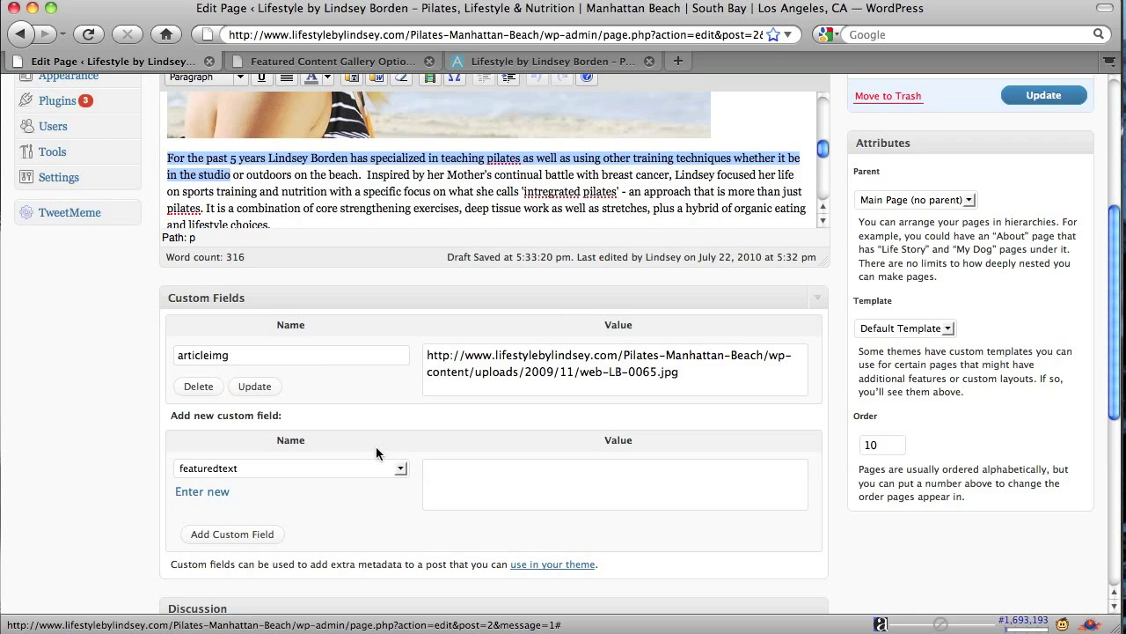
- Choose featuredtext as the name of a new custom field for the About page
click(290, 468)
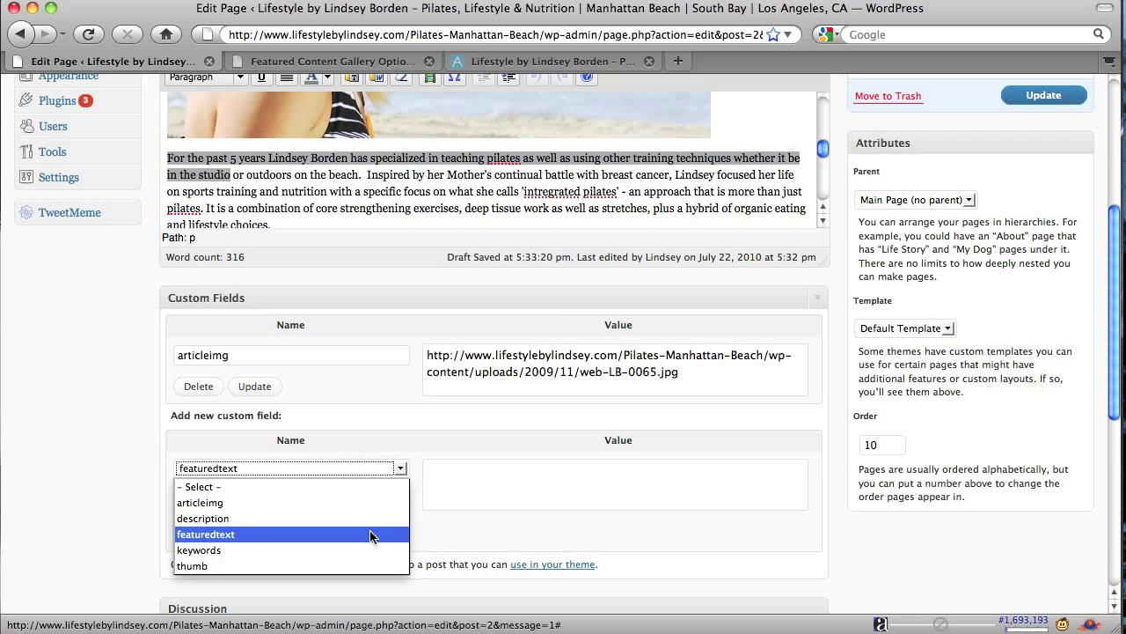
click(206, 535)
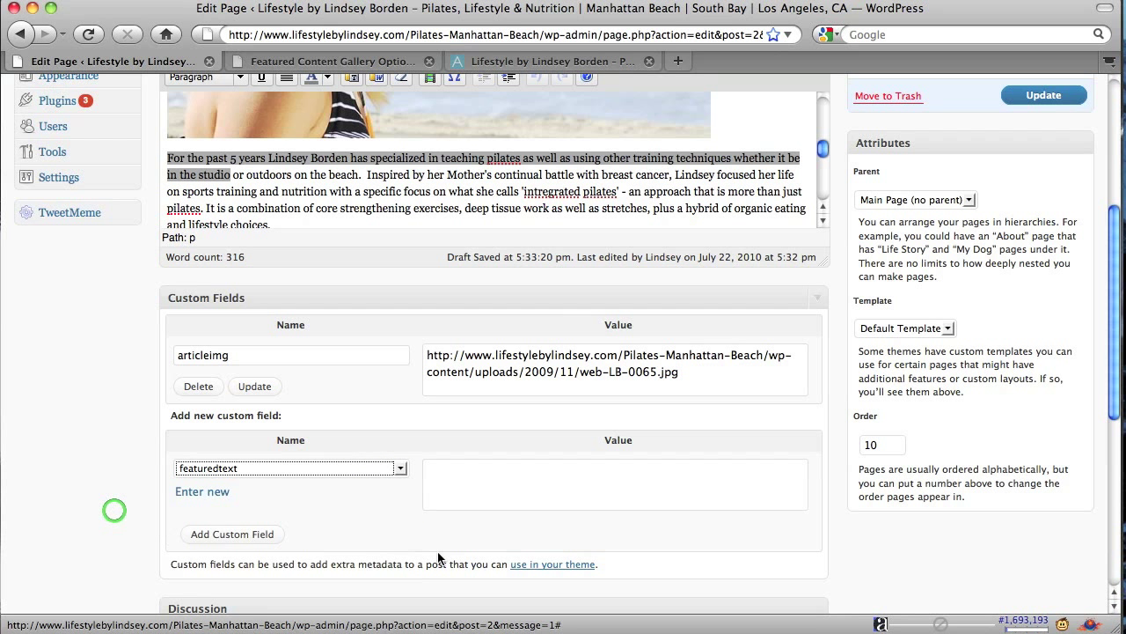
scroll(down, 3)
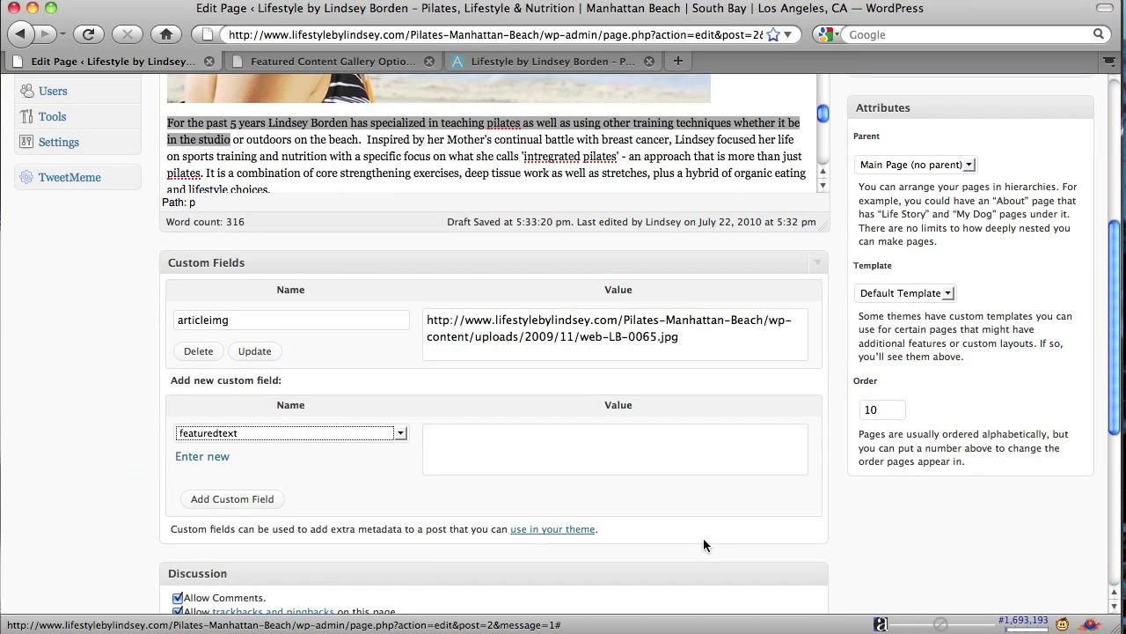
click(201, 456)
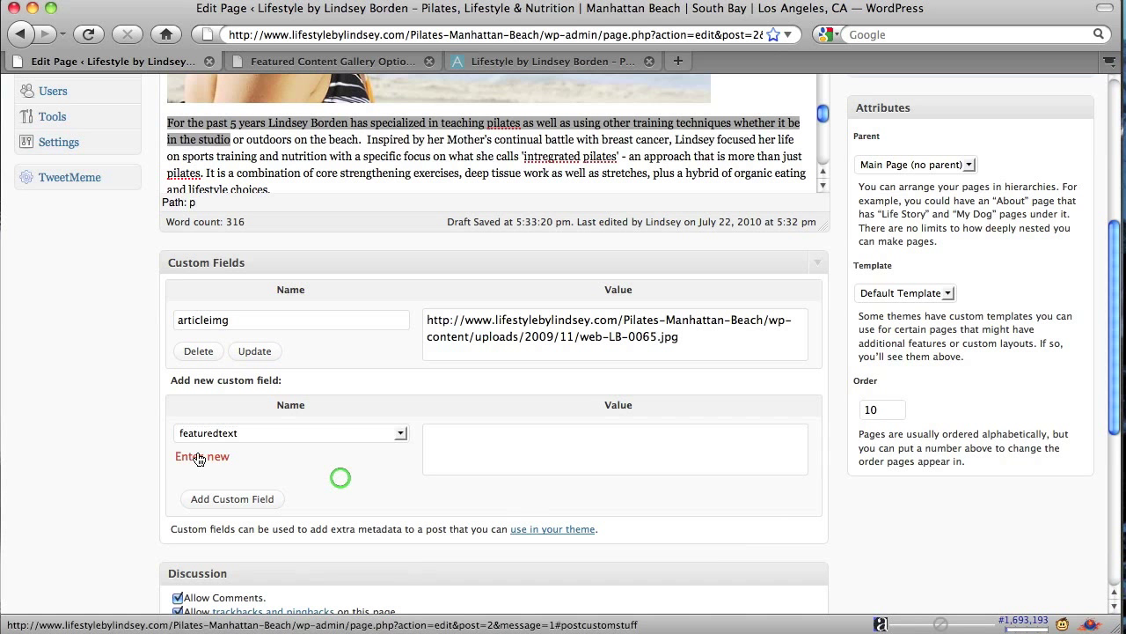
click(200, 455)
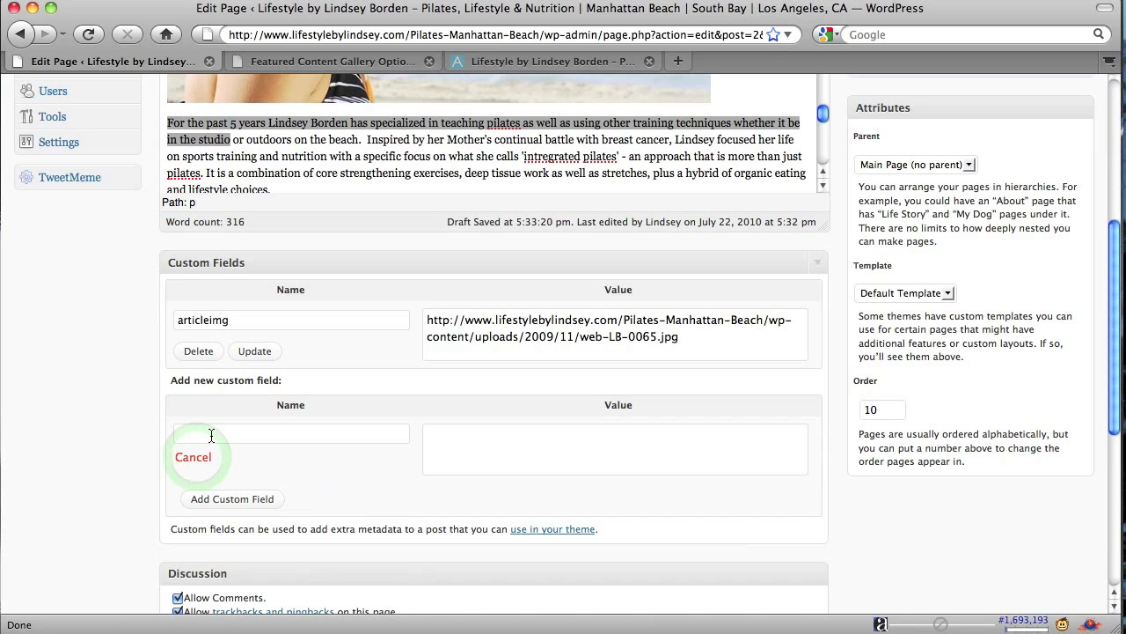
click(291, 433)
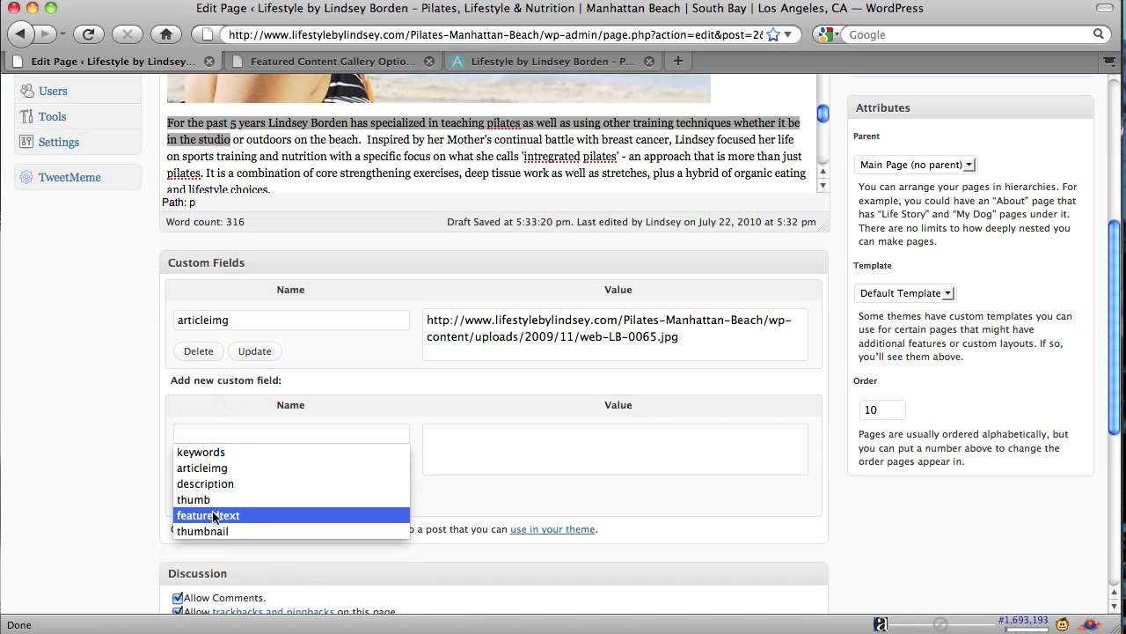
click(207, 514)
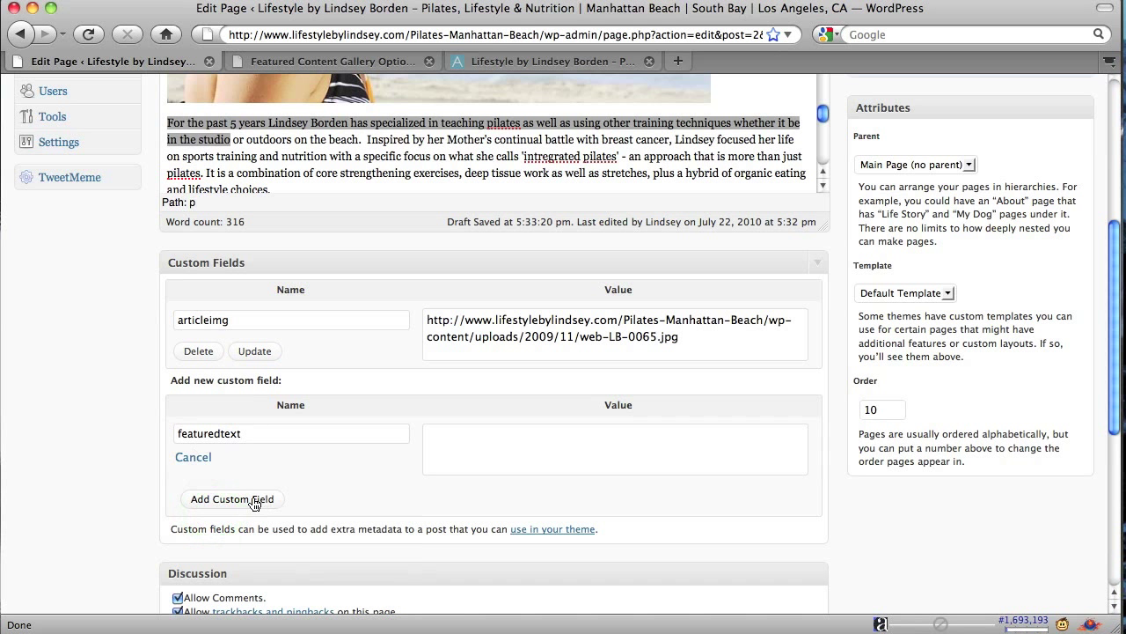
click(233, 500)
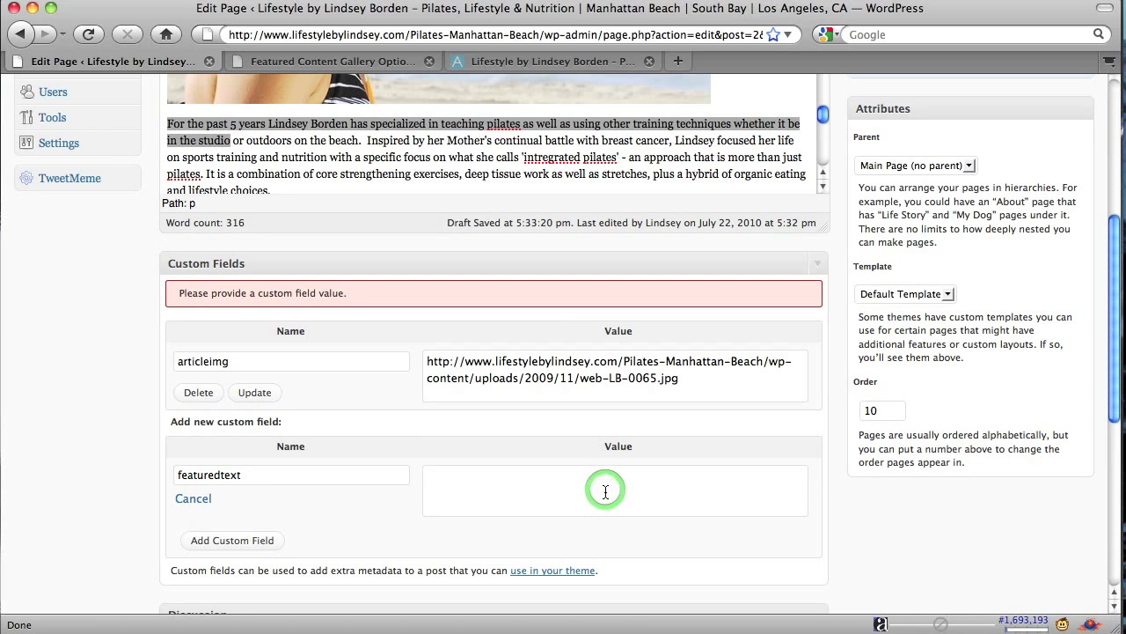
- Add featuredtext with value 'here is some text', then delete it leaving only articleimg, and bring up the live homepage
text(her)
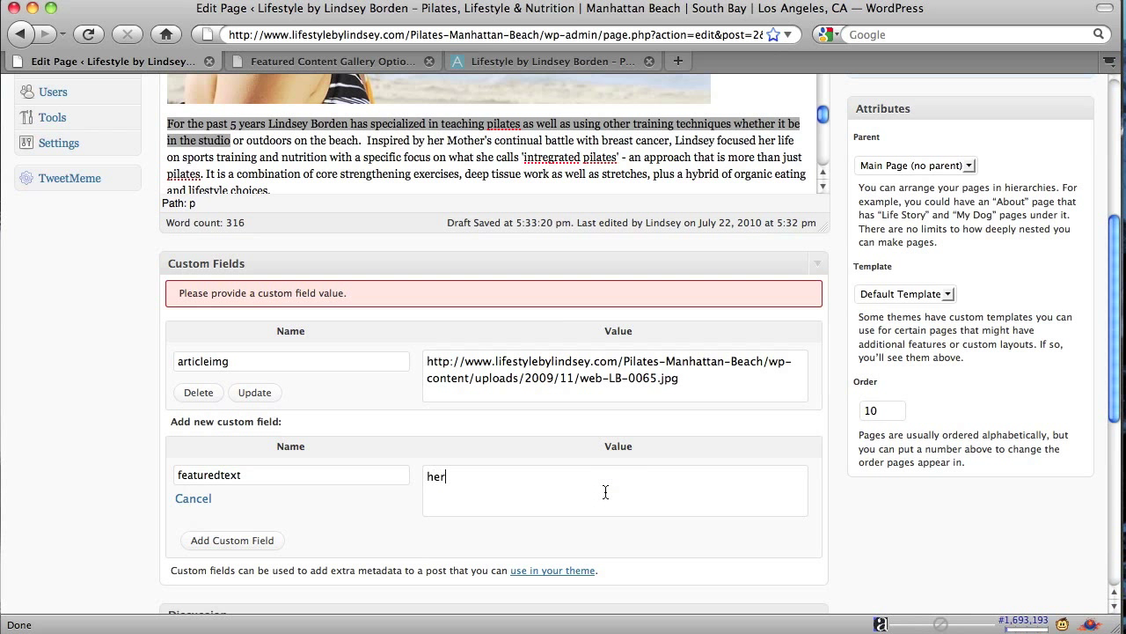
text(ere is some t)
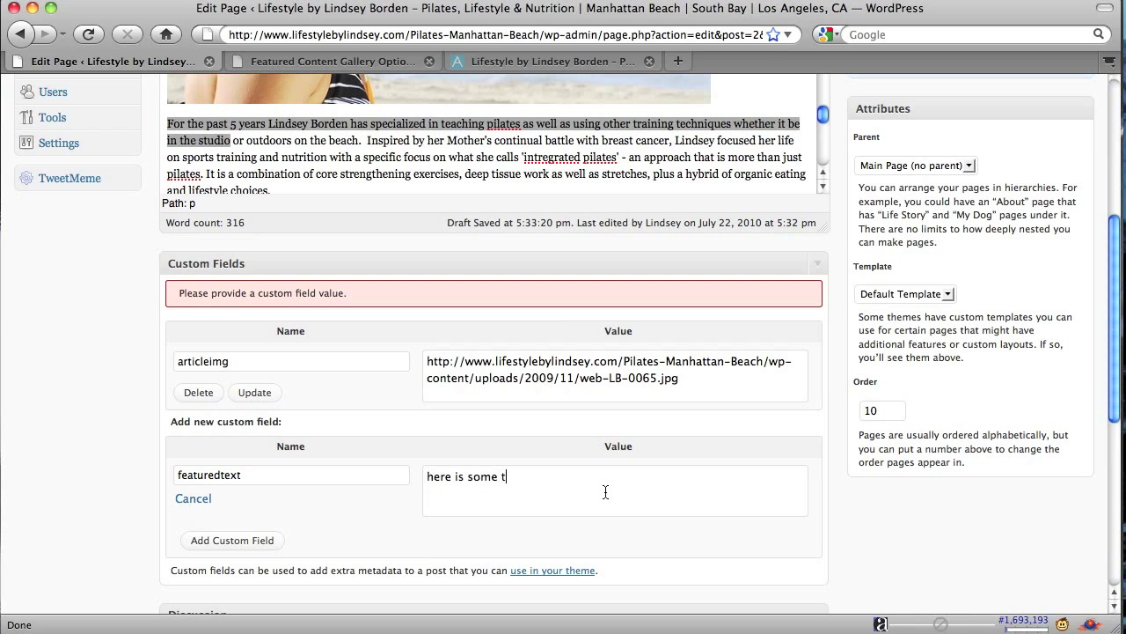
text(xt)
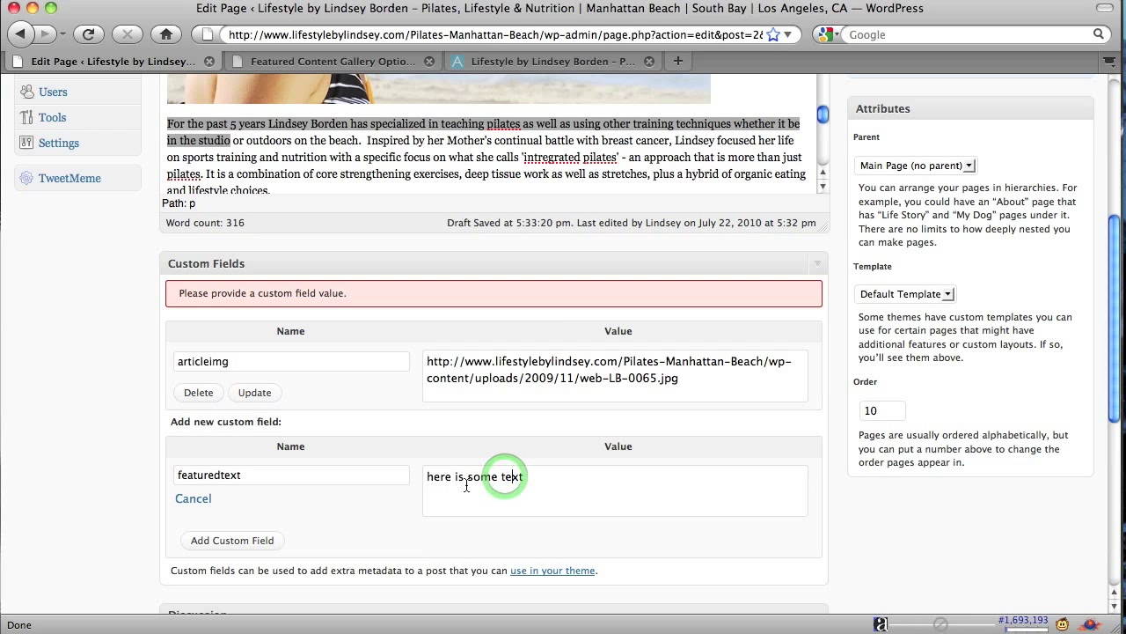
click(232, 538)
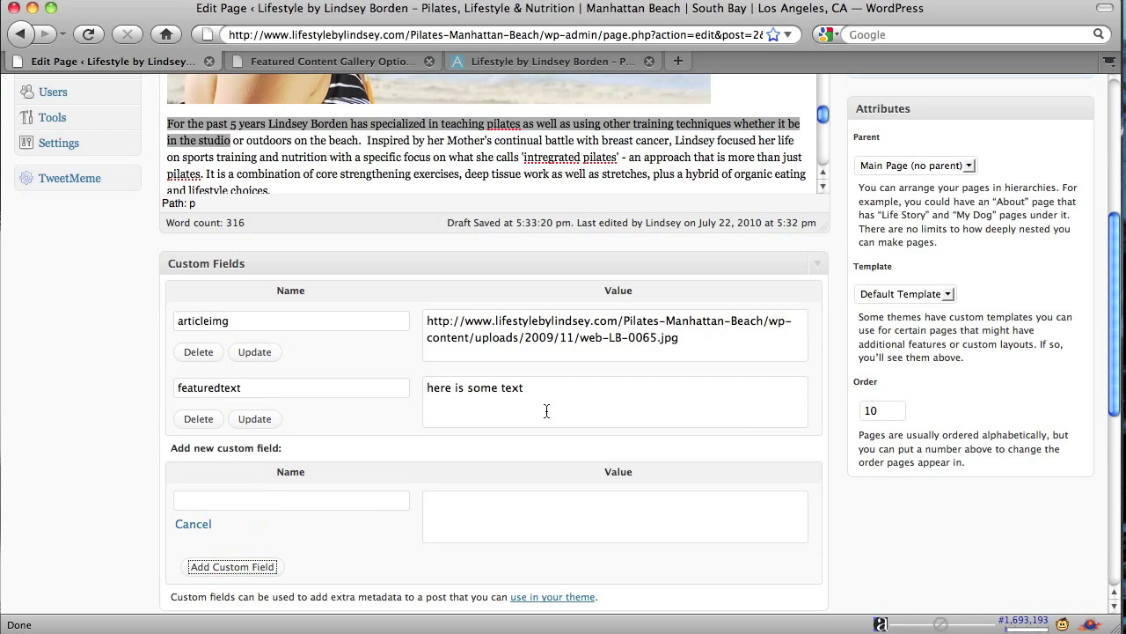
triple_click(476, 387)
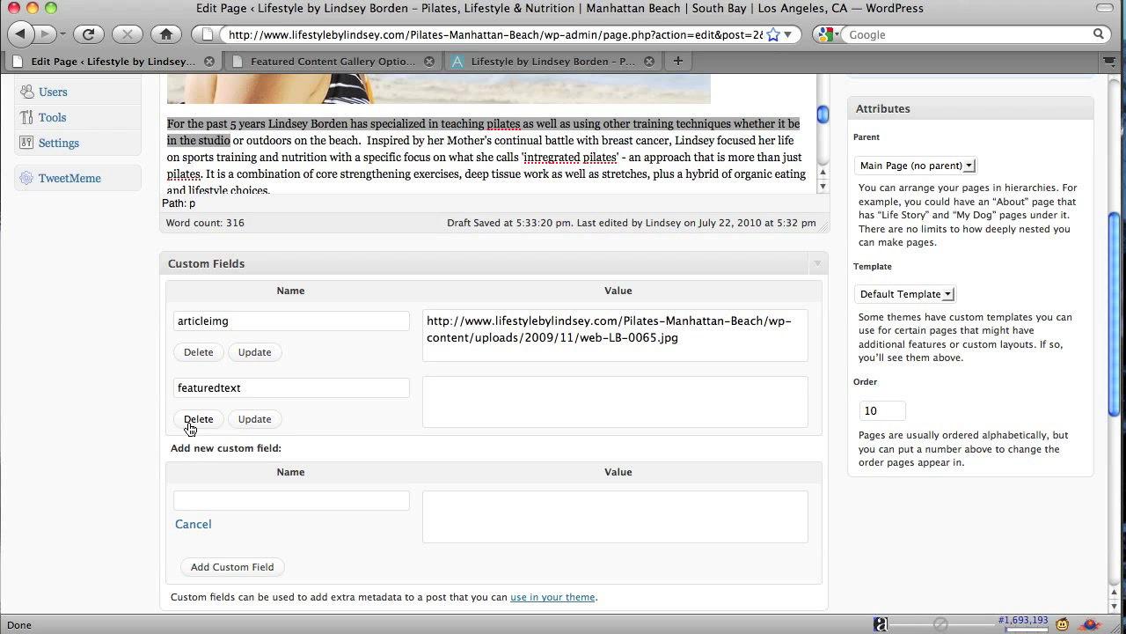
click(197, 419)
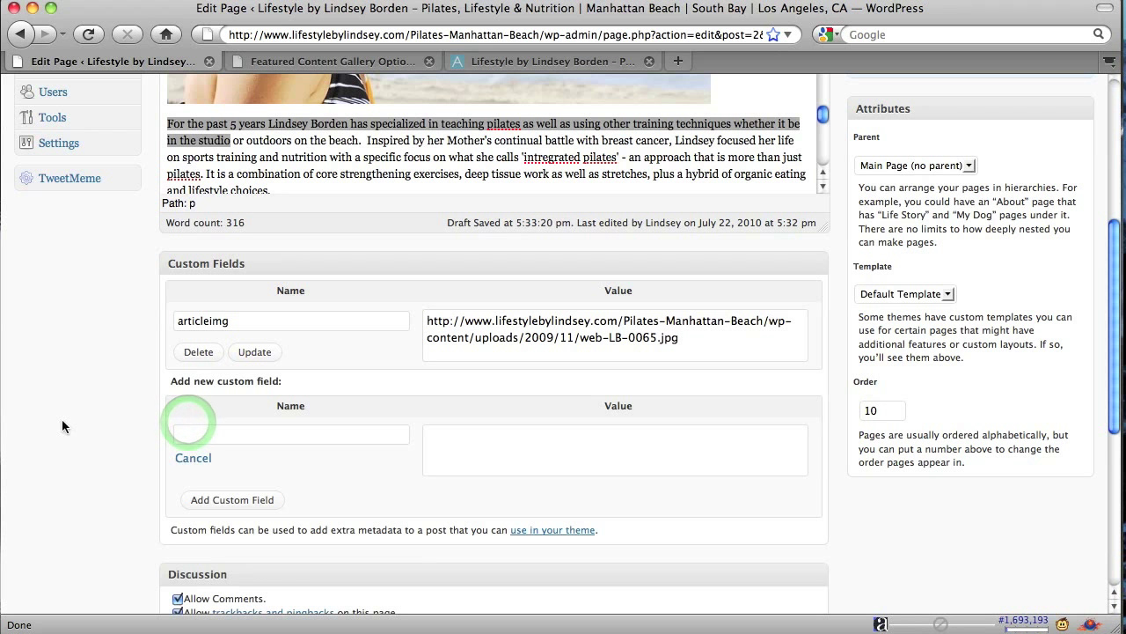
scroll(down, 3)
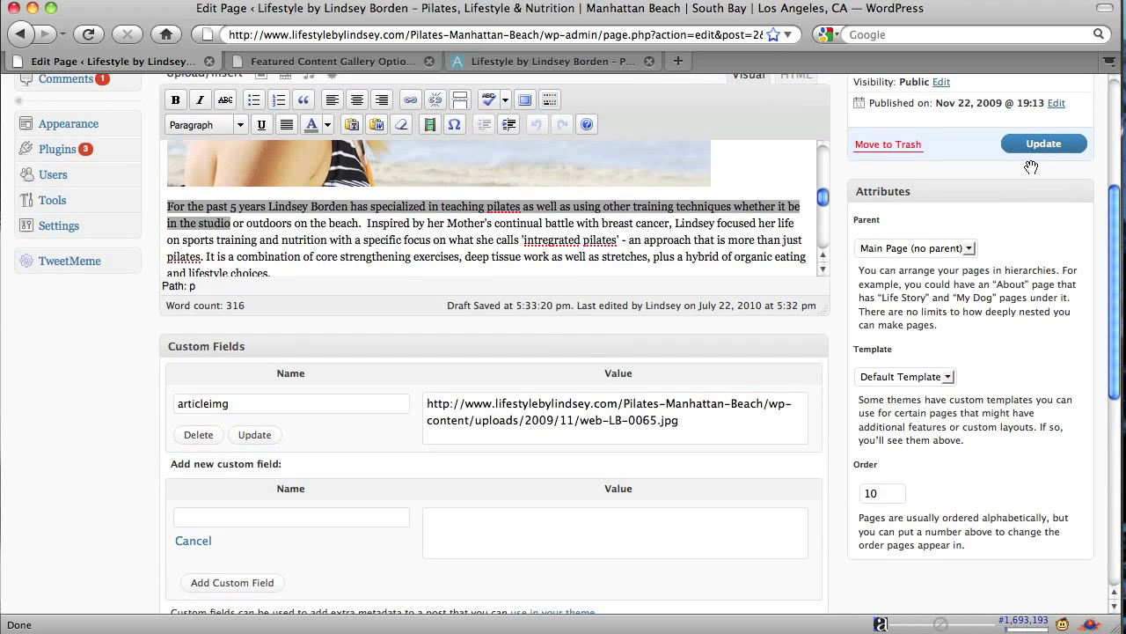
click(553, 60)
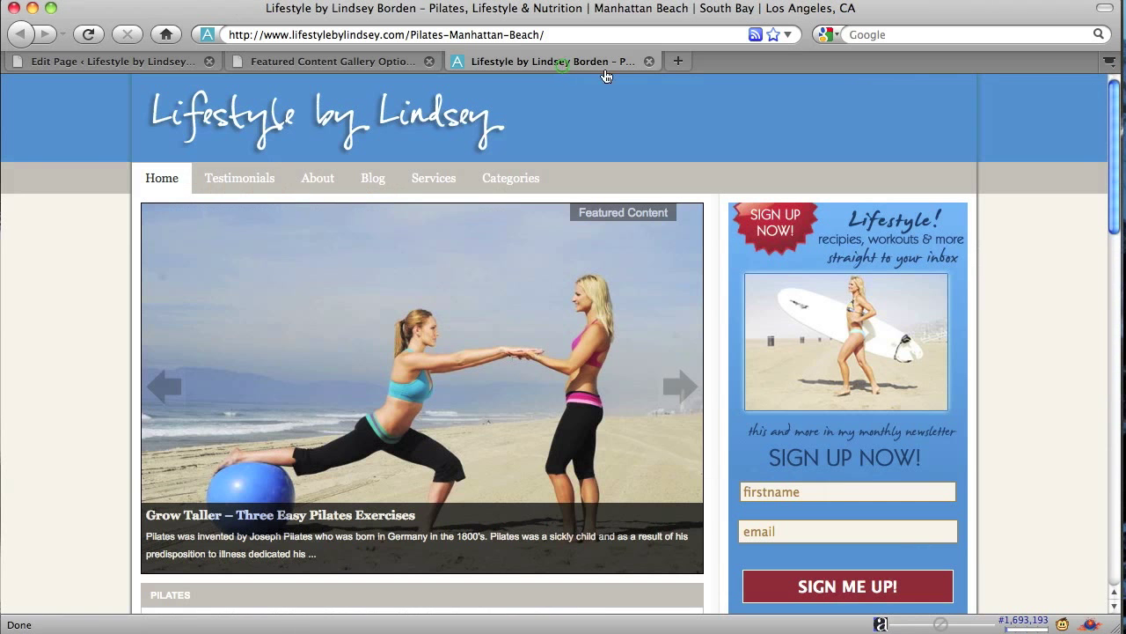
- Advance the homepage slideshow past Amazing Benefits of Pilates to the About slide
click(679, 385)
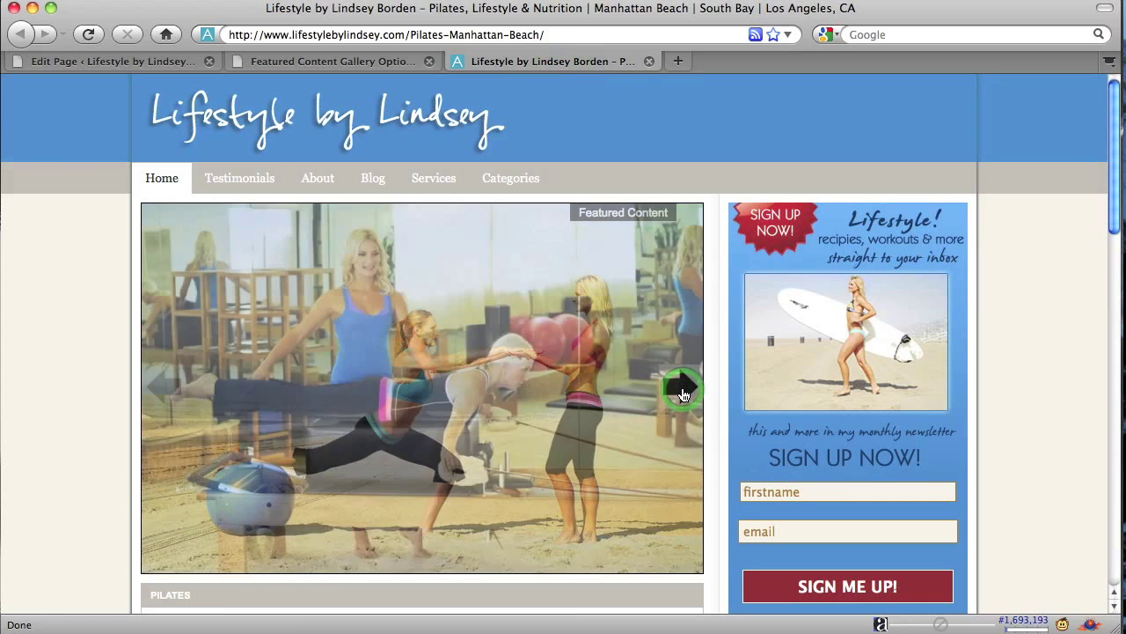
click(685, 392)
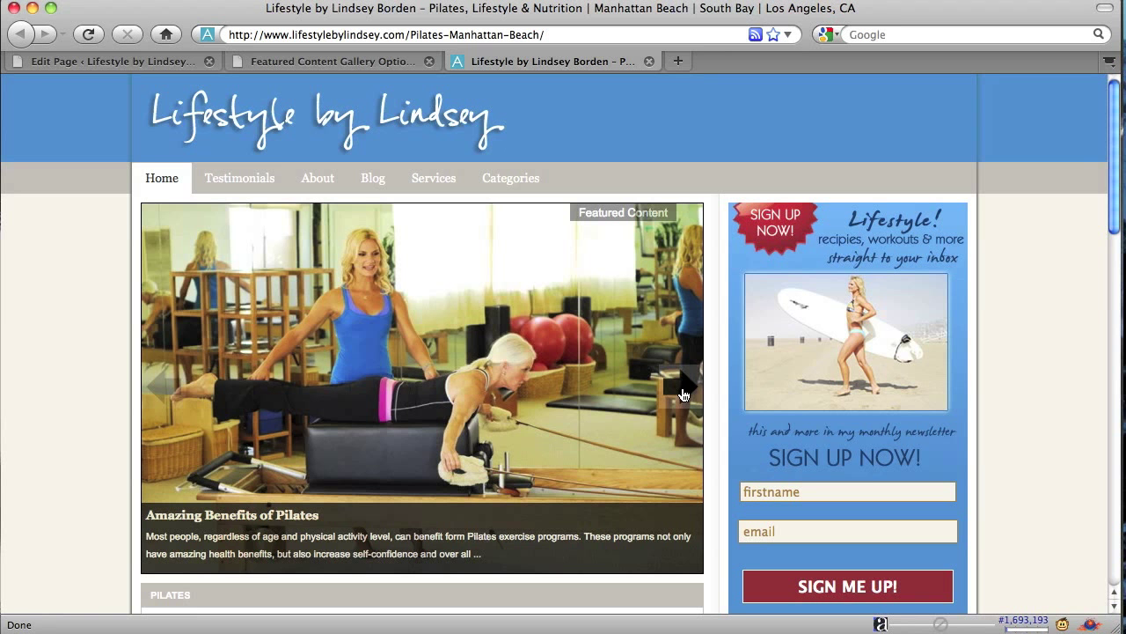
click(686, 394)
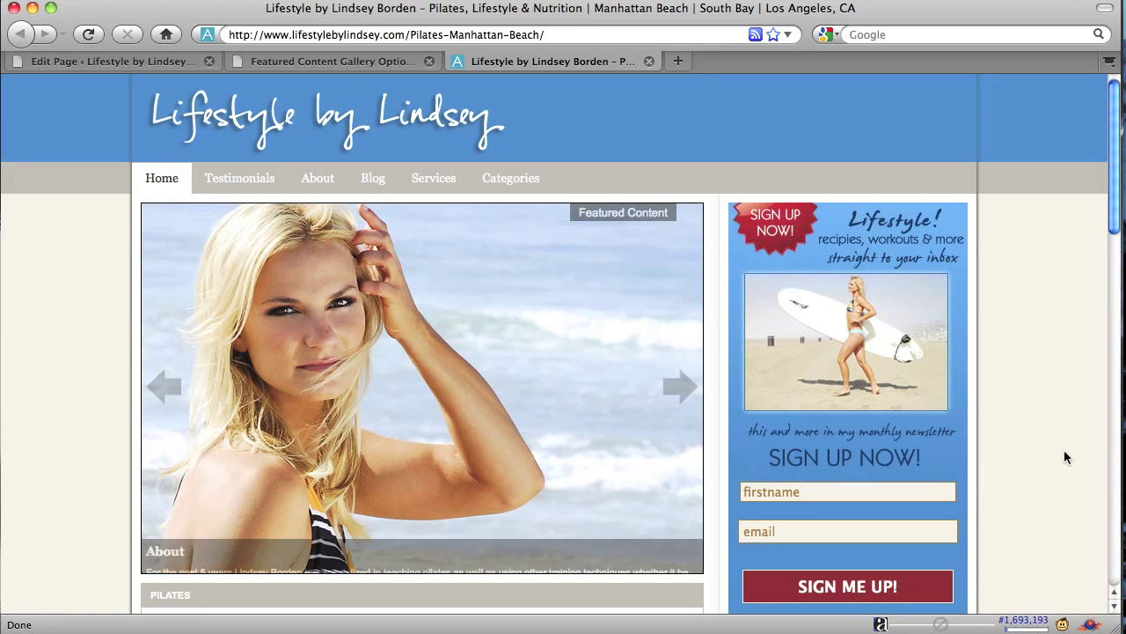